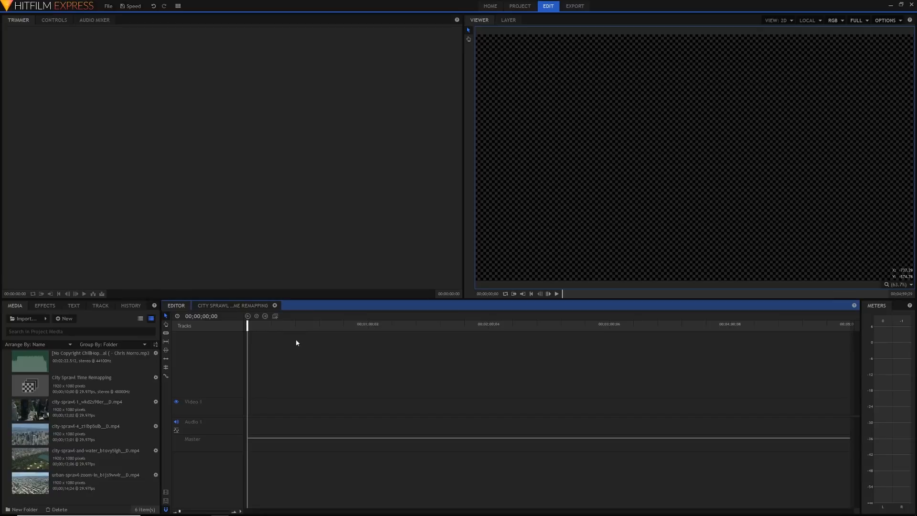
pyautogui.moveTo(298, 344)
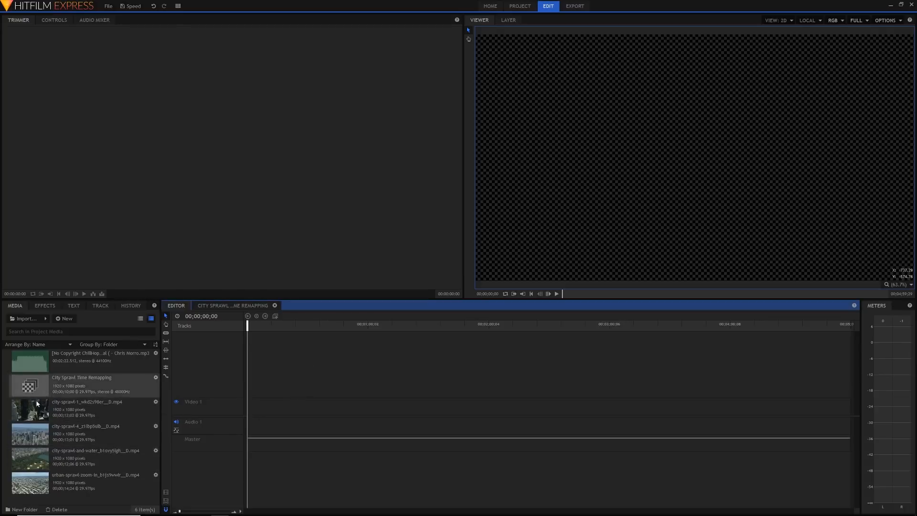
# Drag the city-sprawl-1 clip from Media onto the start of the Video 1 track.
pyautogui.click(86, 409)
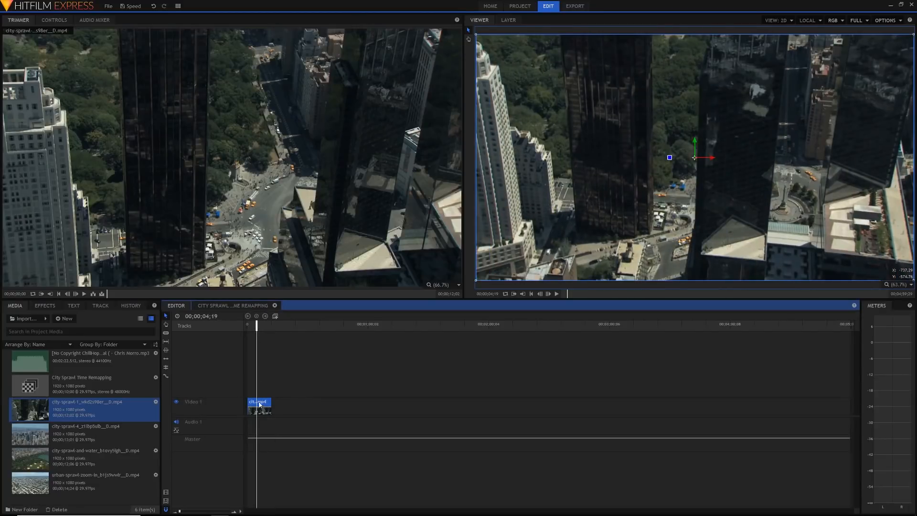
# Raise the city clip's speed so it lasts 4;25 instead of 12;02, then reopen Speed/Duration.
pyautogui.rightClick(258, 404)
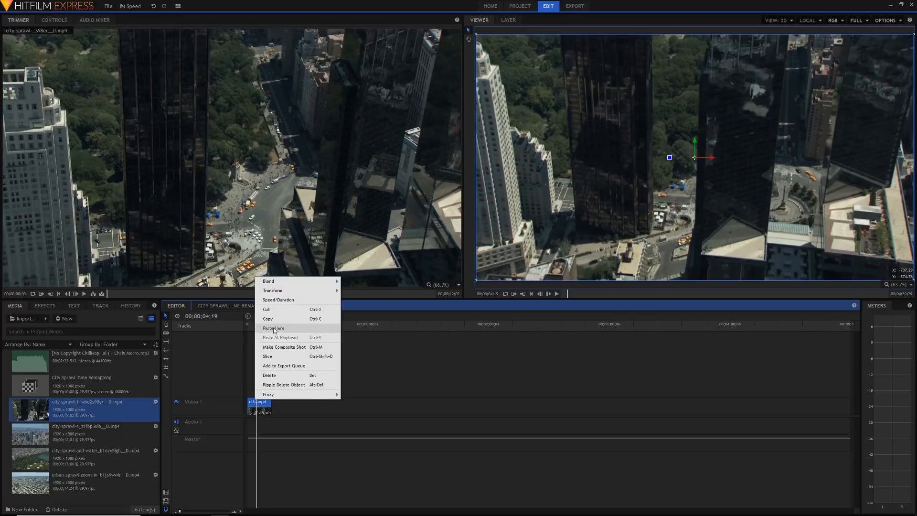
pyautogui.click(278, 299)
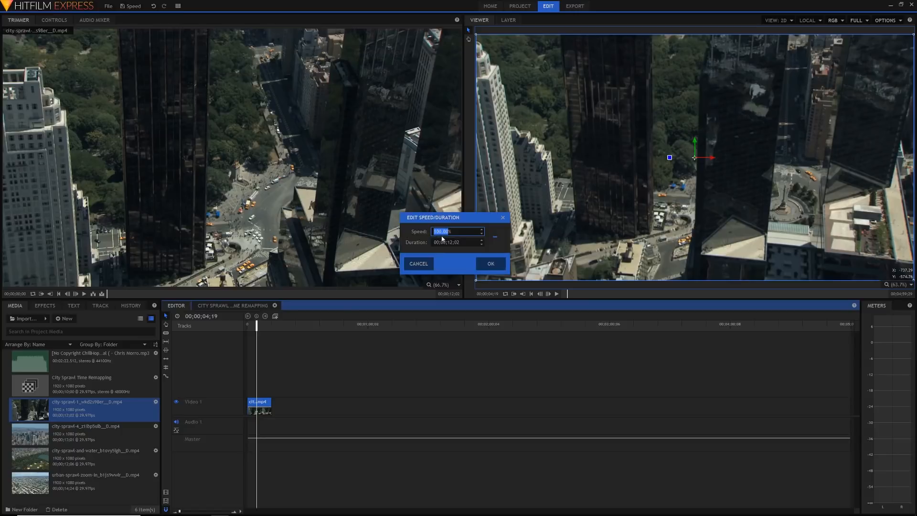
pyautogui.click(490, 263)
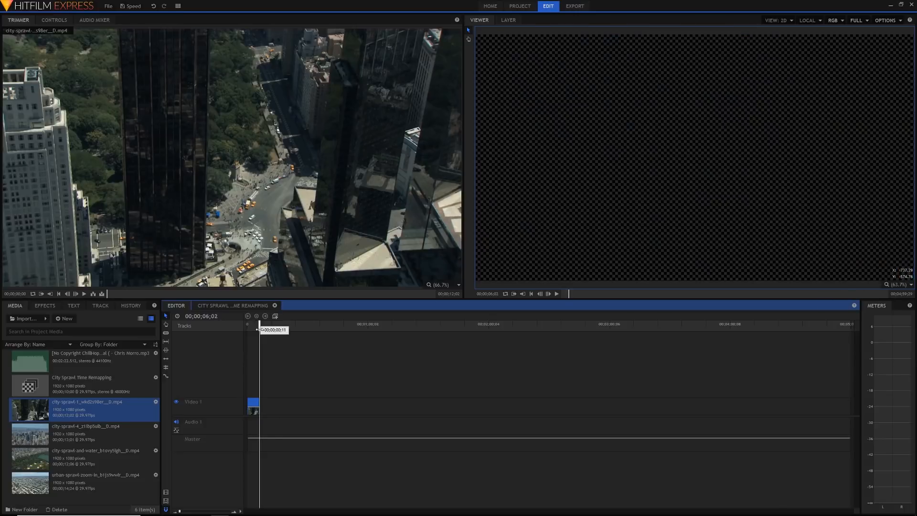
pyautogui.click(259, 324)
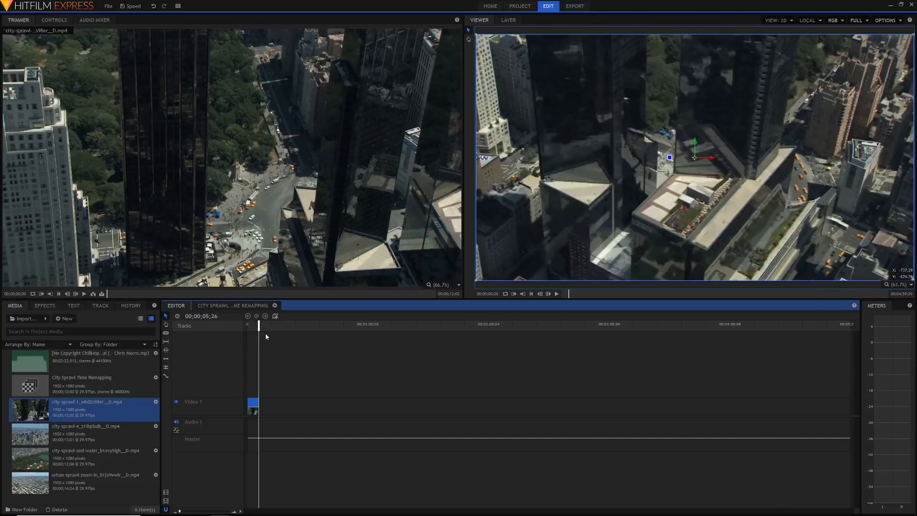
pyautogui.moveTo(262, 435)
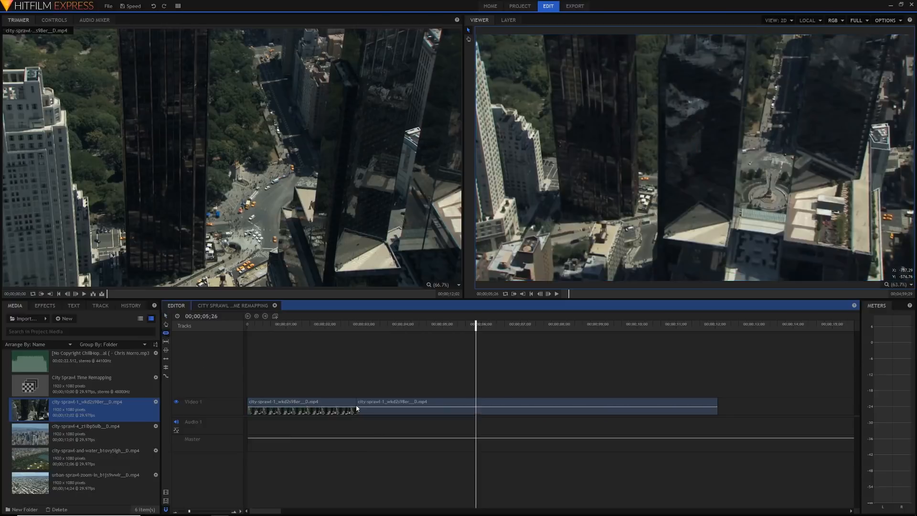
pyautogui.click(461, 401)
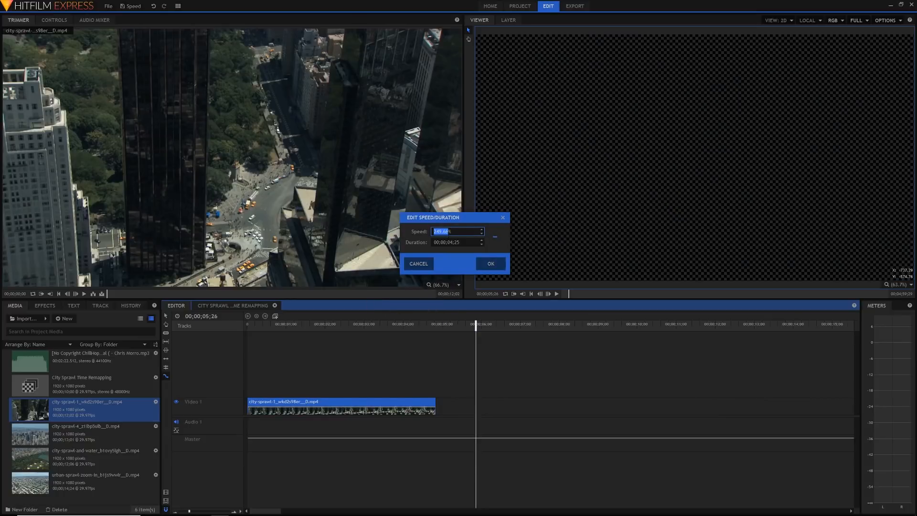
# Reset the city clip's Speed to 100, restoring its full 12;02 length.
pyautogui.write('100%')
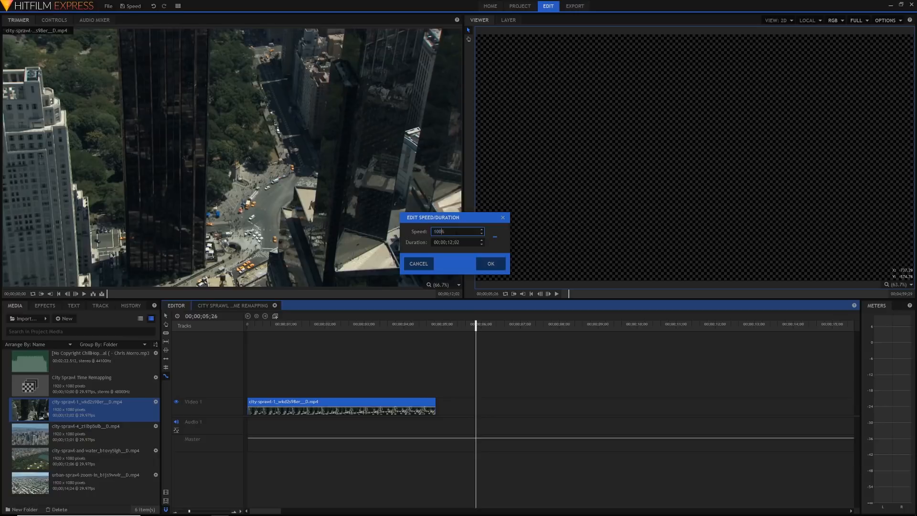
pyautogui.click(490, 263)
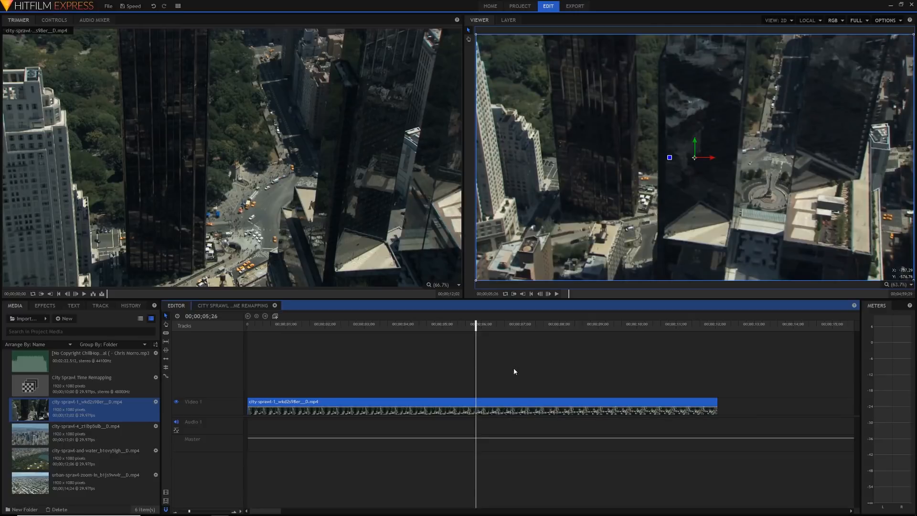
pyautogui.moveTo(443, 348)
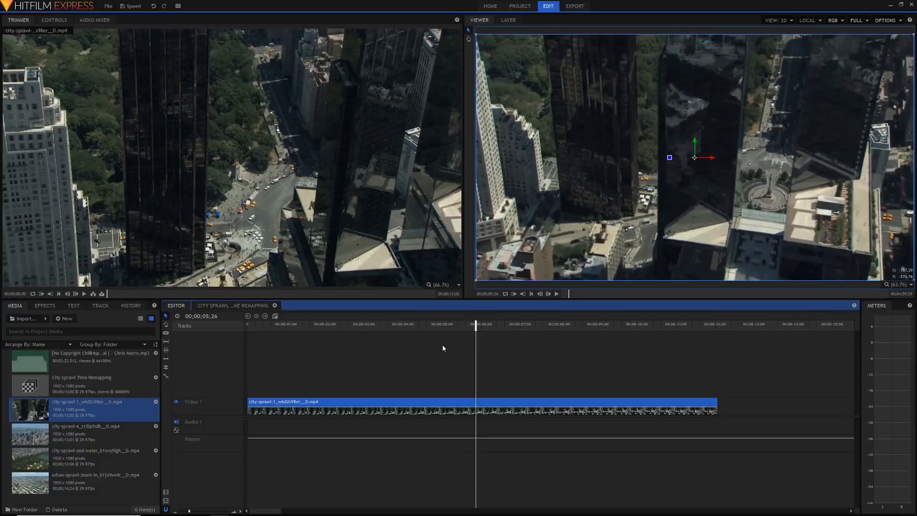
pyautogui.moveTo(492, 374)
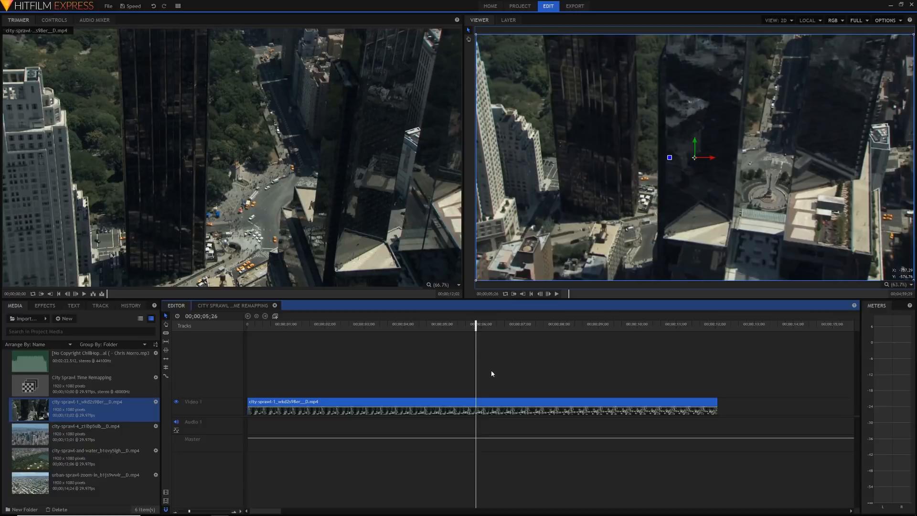
pyautogui.moveTo(494, 377)
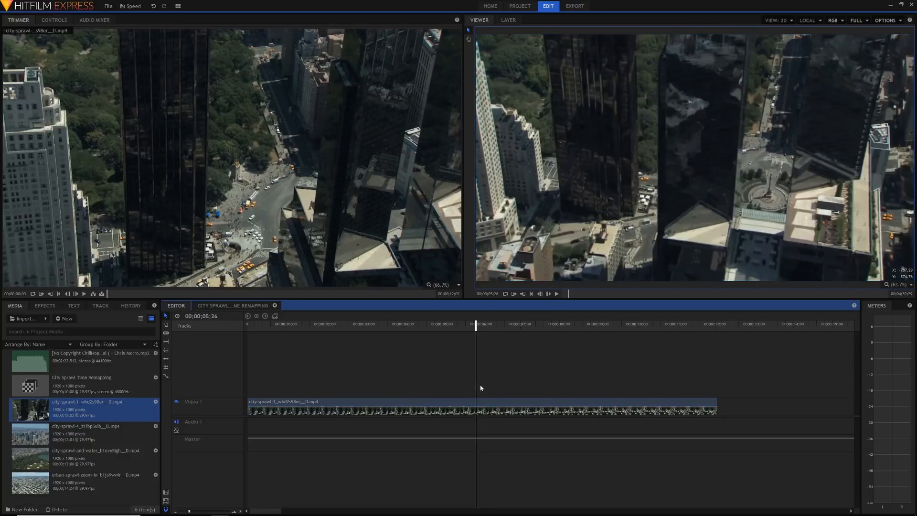
pyautogui.click(479, 402)
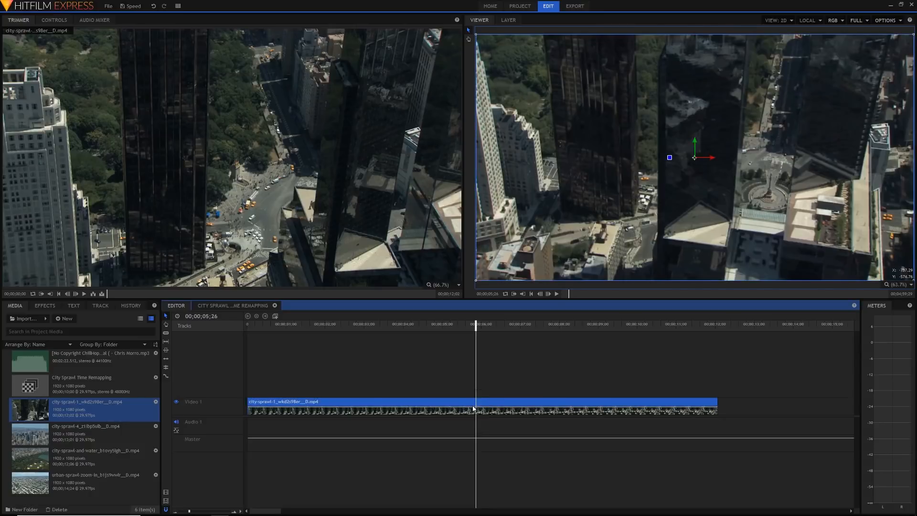
# Apply the Temporal > Speed effect to the city clip and set Speed to 2.00.
pyautogui.click(45, 305)
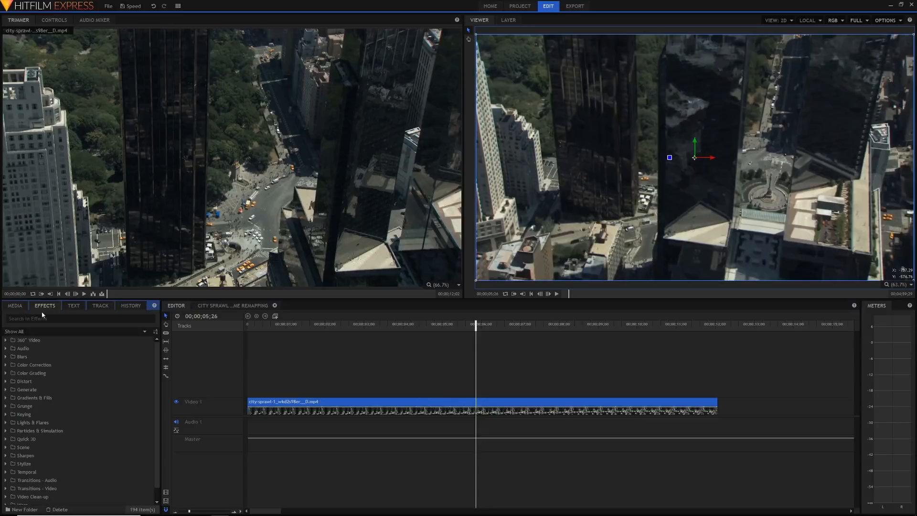
pyautogui.write('SPEE')
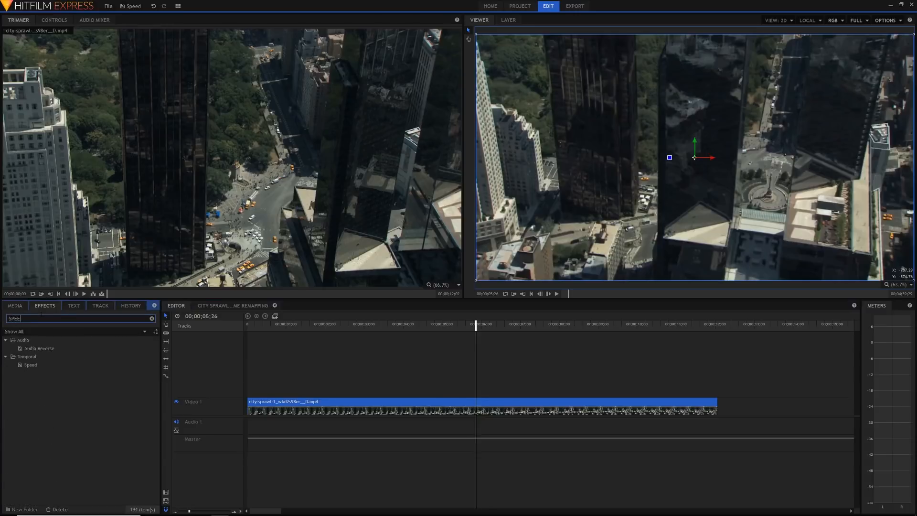
pyautogui.click(30, 365)
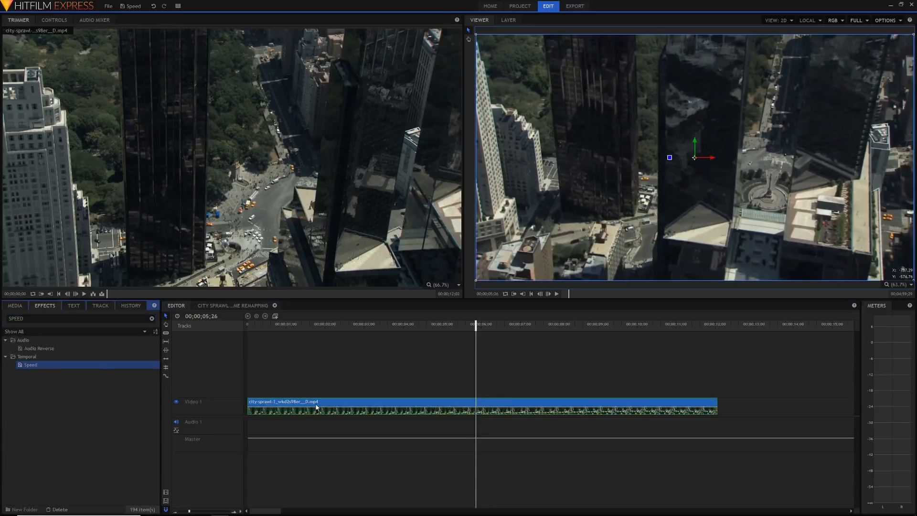
pyautogui.click(53, 20)
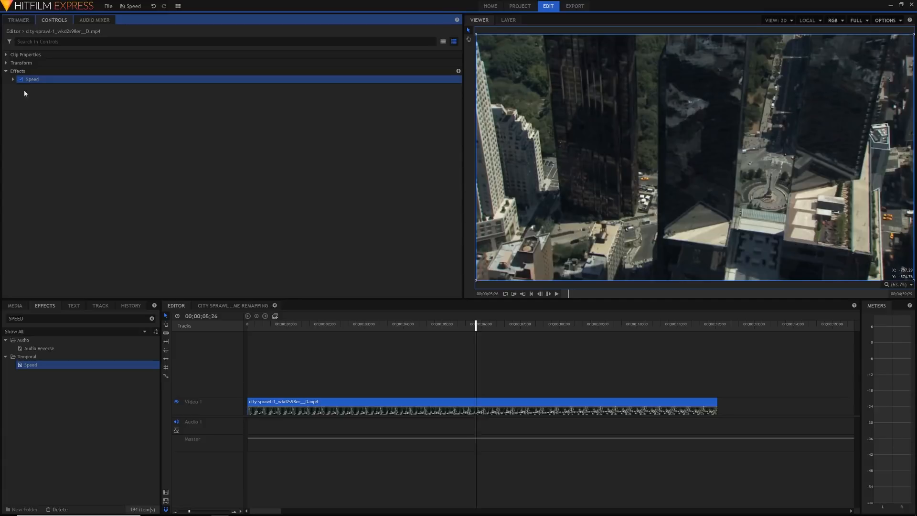
pyautogui.click(12, 79)
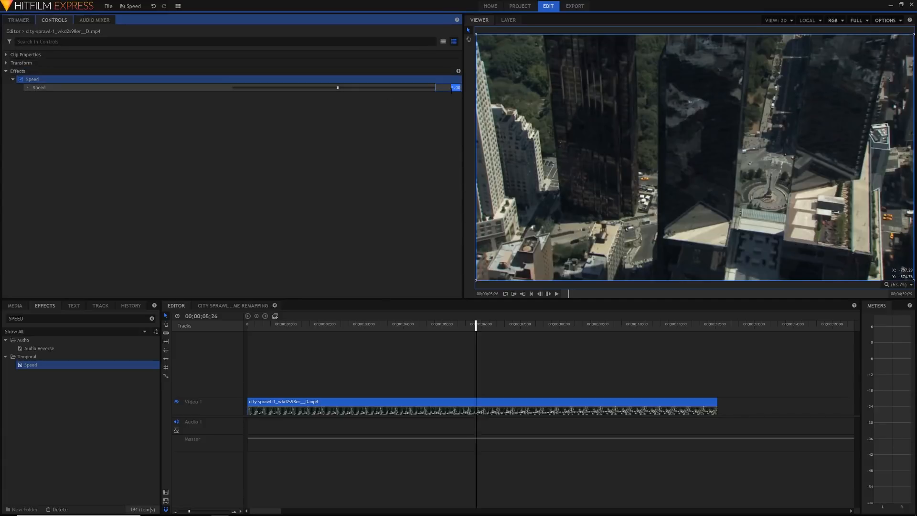
pyautogui.moveTo(338, 87); pyautogui.dragTo(344, 86)
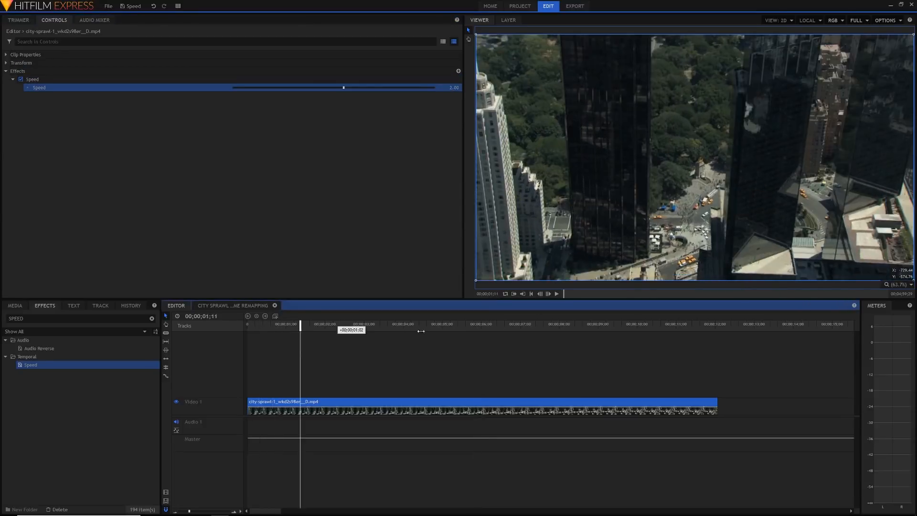
# Trim the clip's end to about 5;25, where the footage runs out.
pyautogui.click(505, 324)
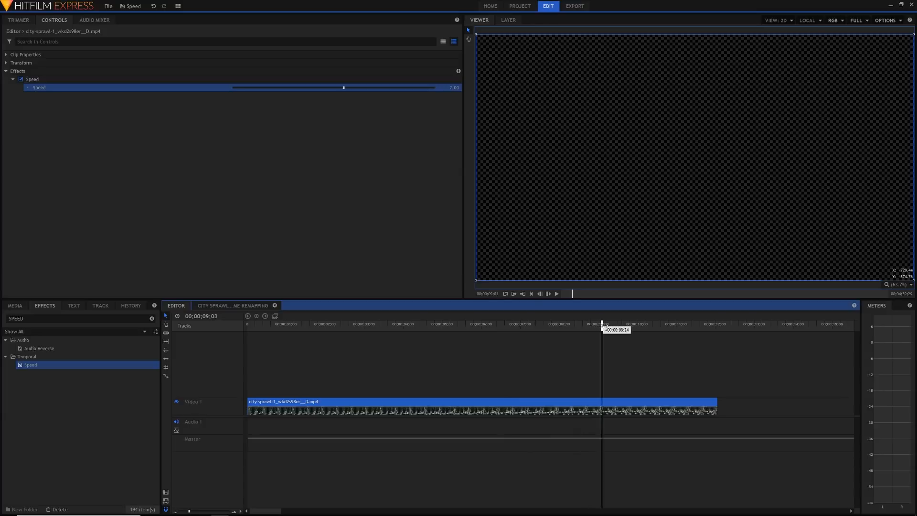
pyautogui.click(638, 325)
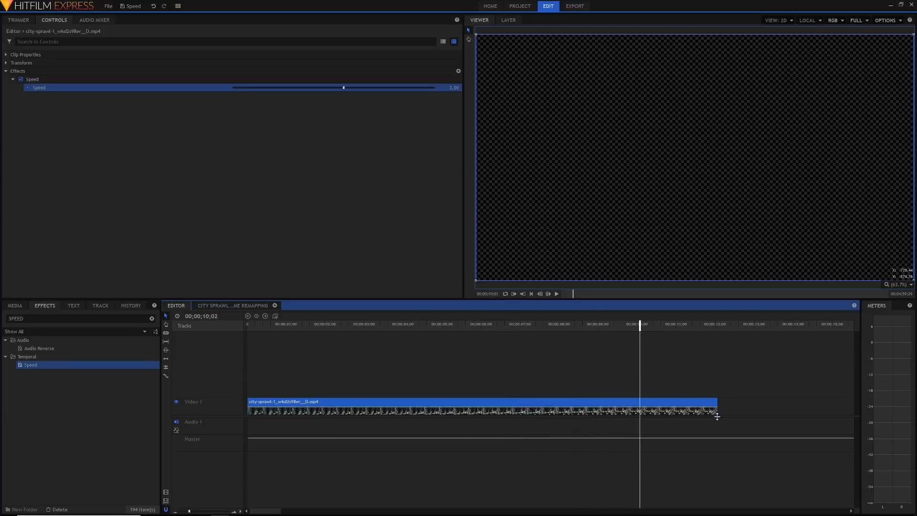
pyautogui.moveTo(585, 407)
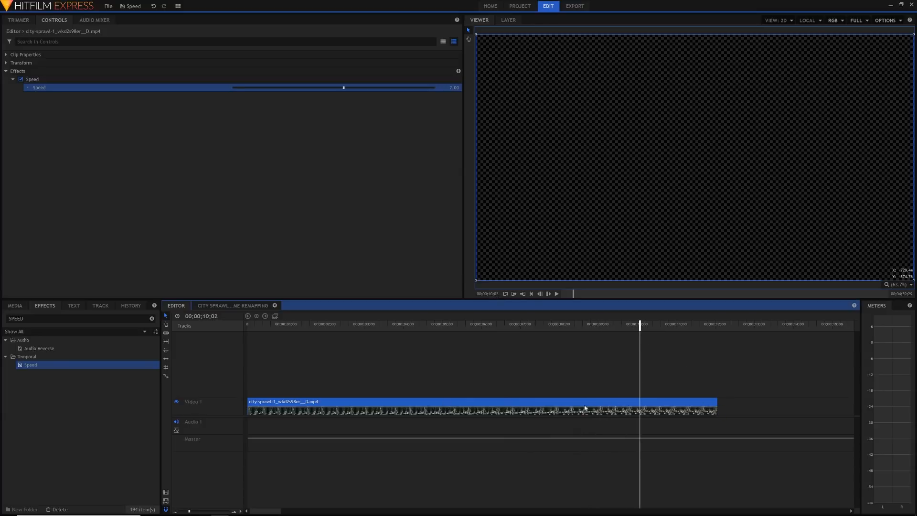
pyautogui.click(451, 325)
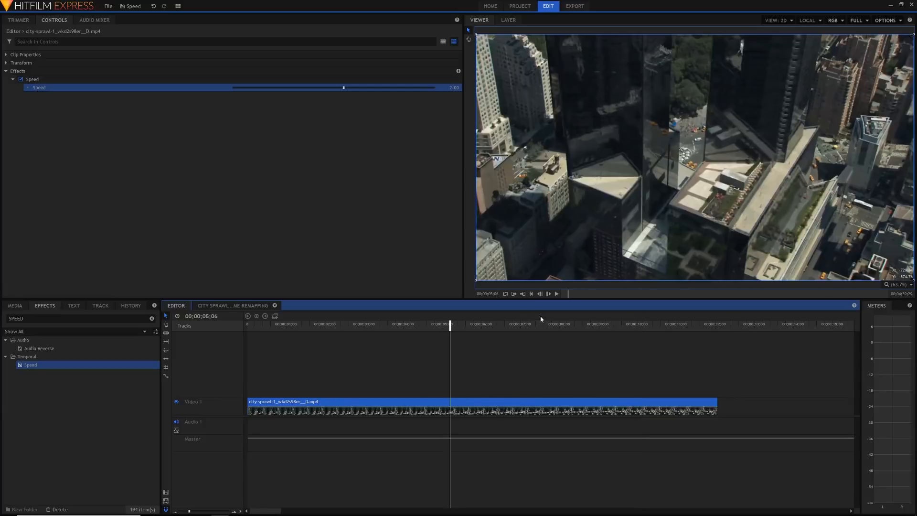
pyautogui.click(473, 324)
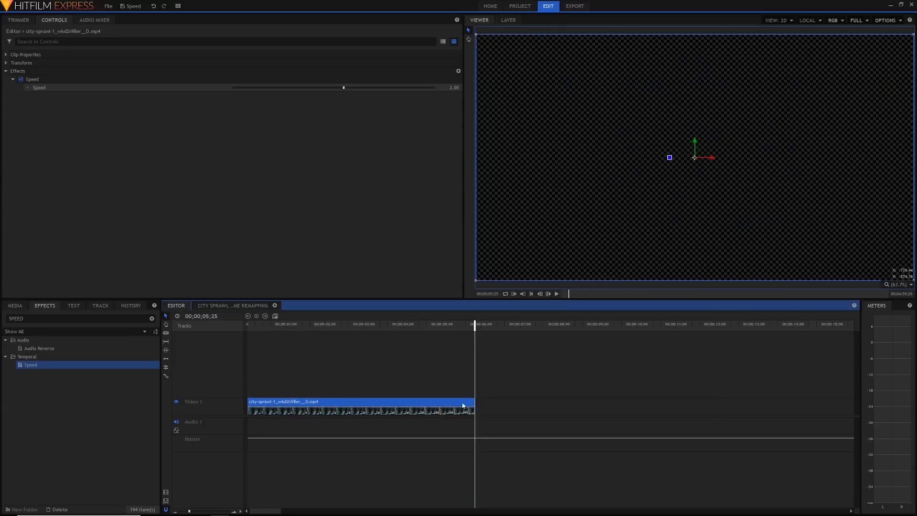
pyautogui.click(376, 324)
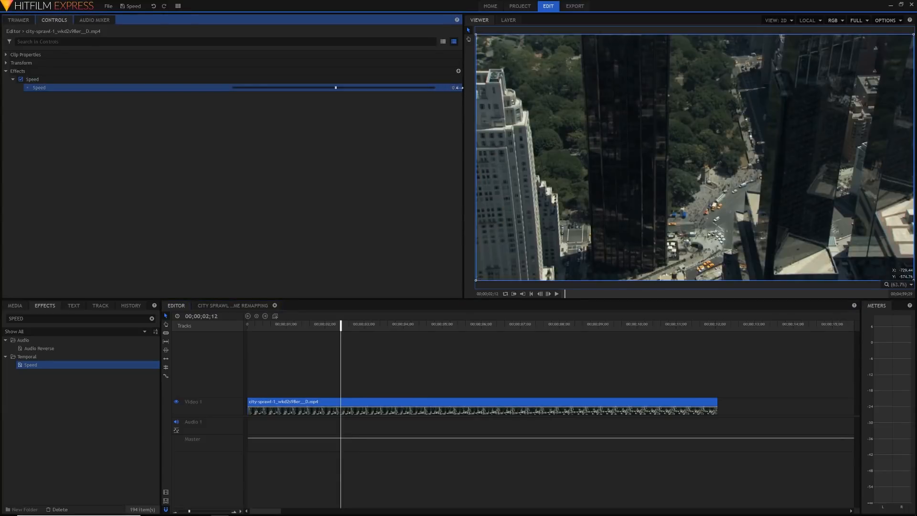
pyautogui.click(716, 323)
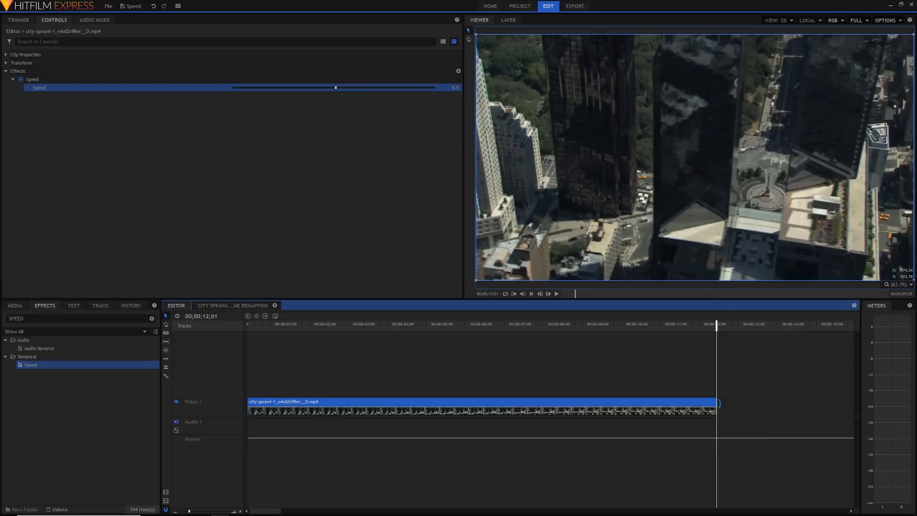
pyautogui.moveTo(708, 404)
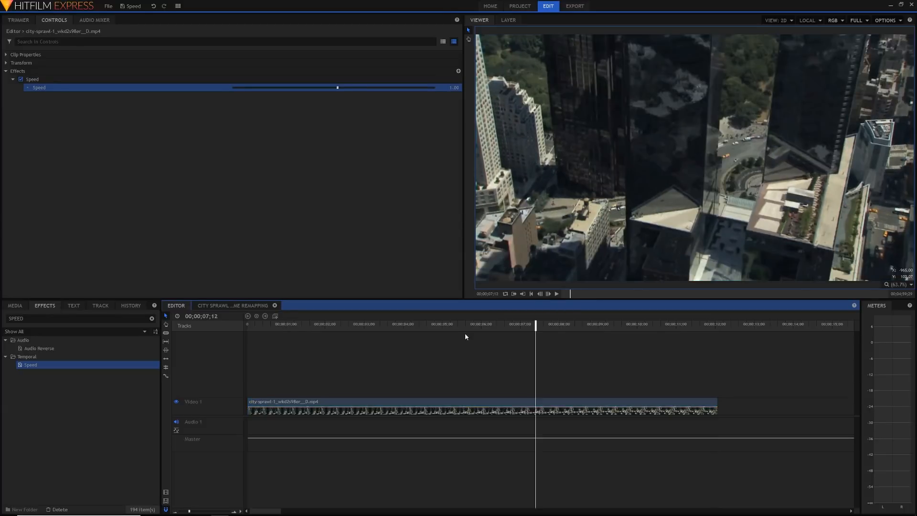
pyautogui.moveTo(457, 333)
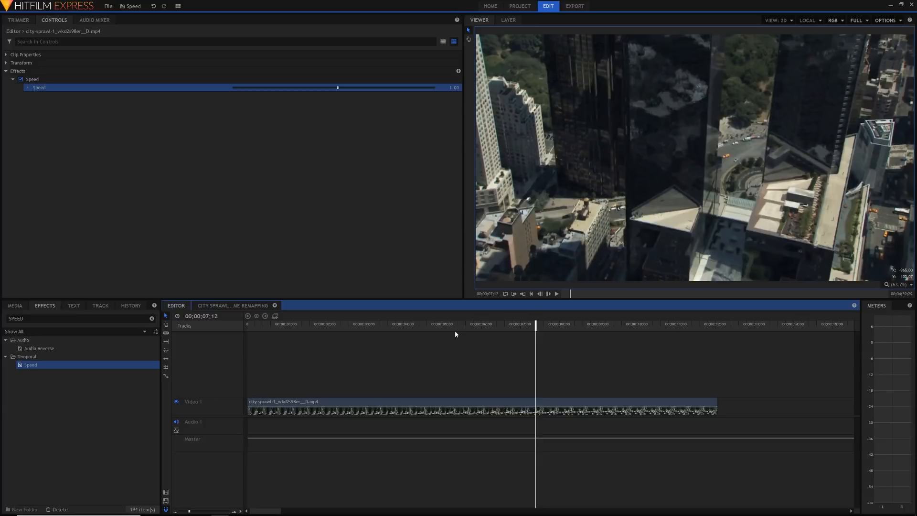
pyautogui.moveTo(71, 89)
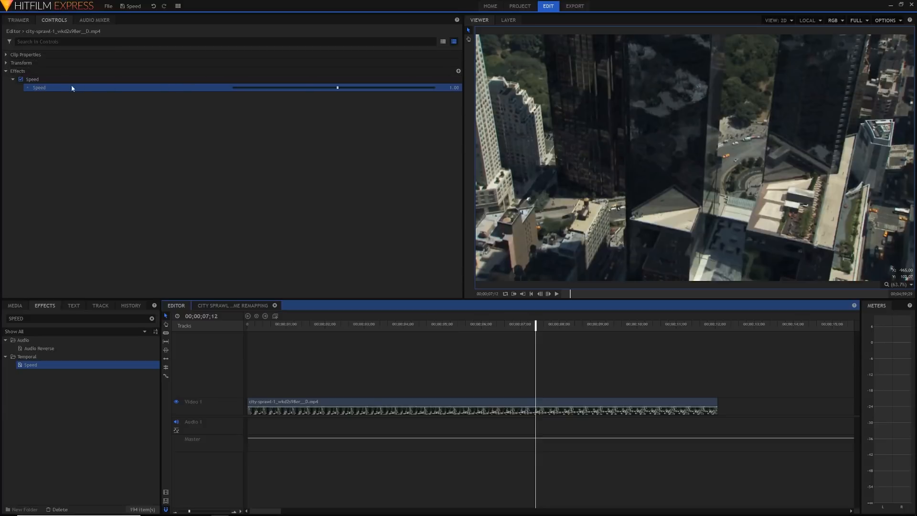
pyautogui.moveTo(300, 88)
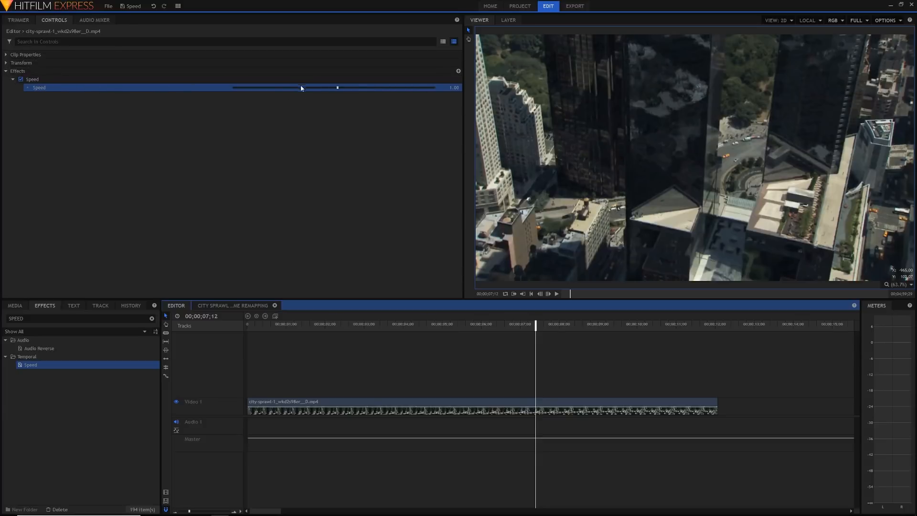
pyautogui.moveTo(255, 289)
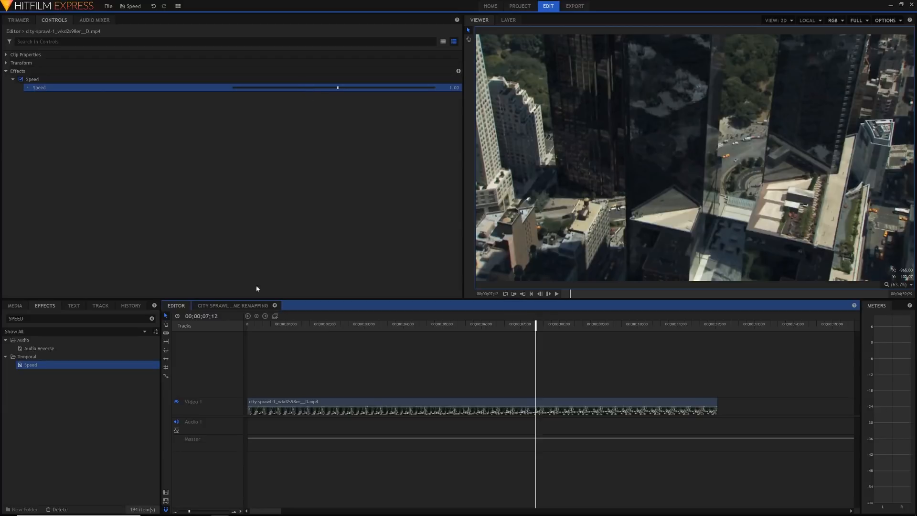
# Open the City Sprawl Time Remapping composite shot and select its hip-hop music layer.
pyautogui.click(233, 305)
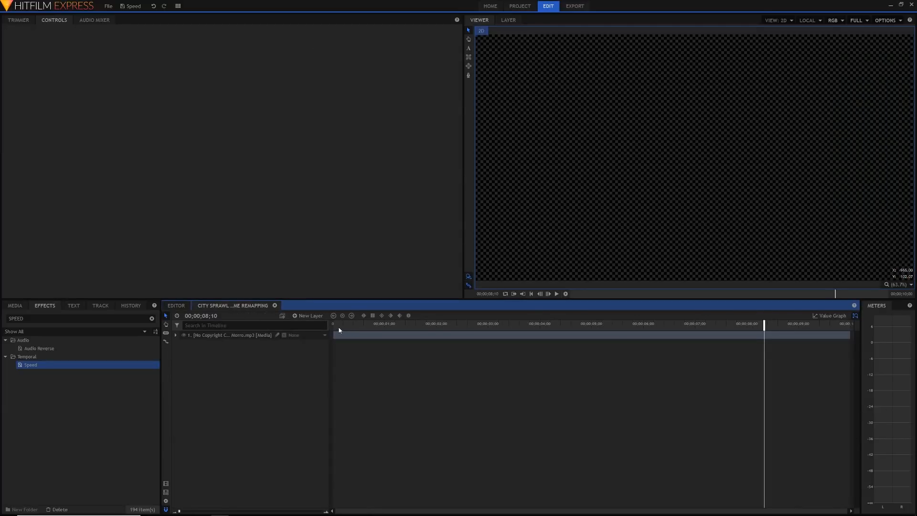
pyautogui.moveTo(335, 329)
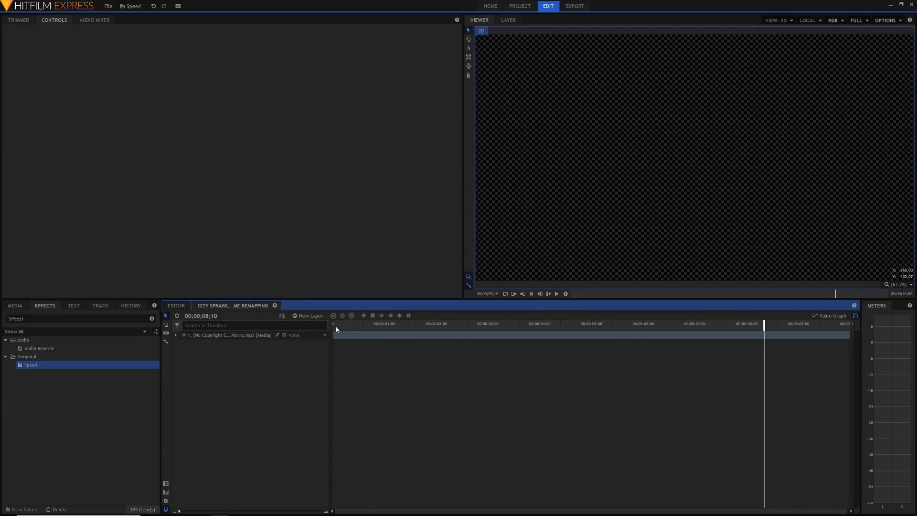
pyautogui.click(334, 324)
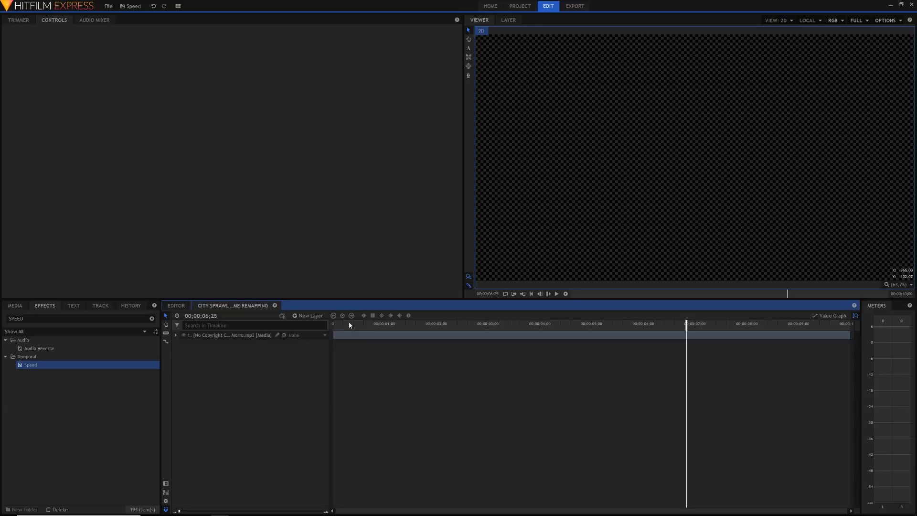
pyautogui.click(555, 294)
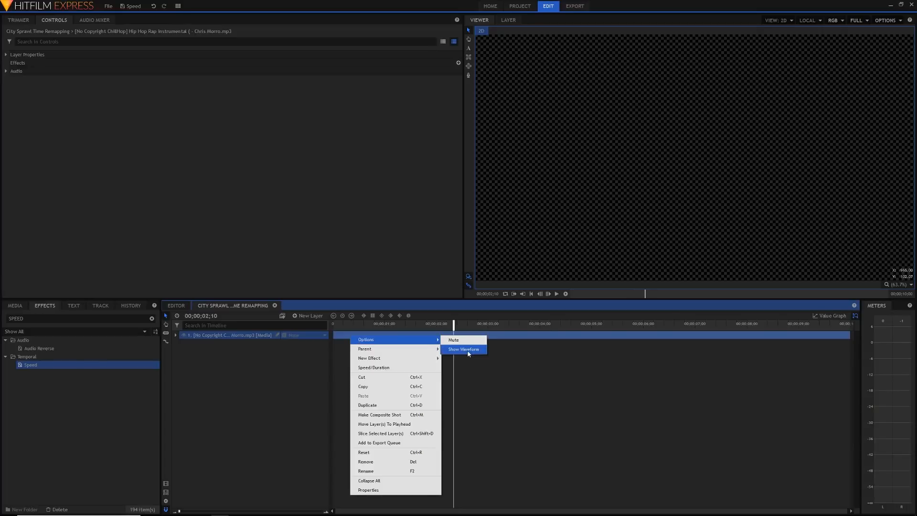
# Show the music waveform, add the city clip above it, and apply and expand Speed.
pyautogui.click(463, 348)
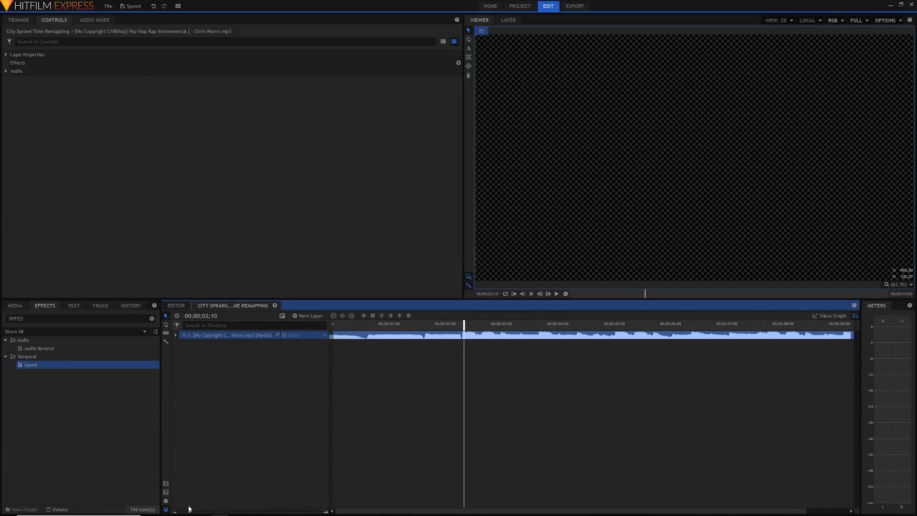
pyautogui.click(14, 305)
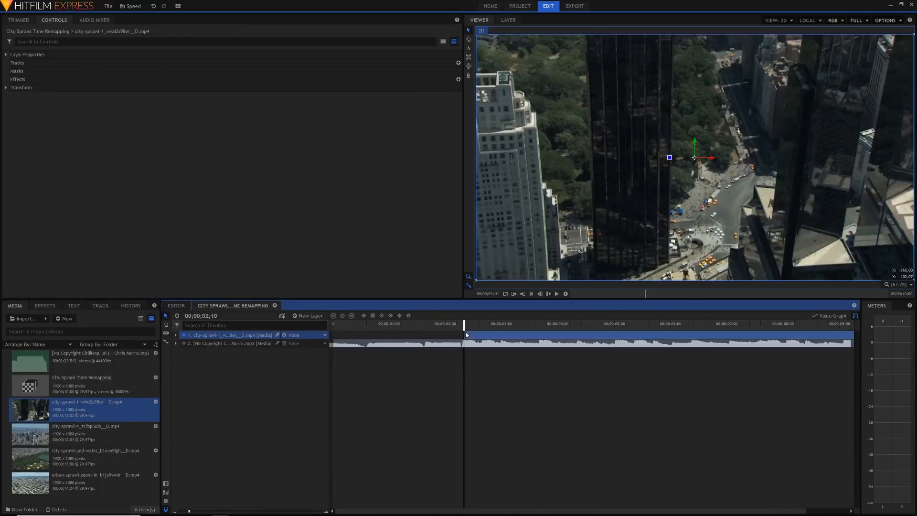
pyautogui.moveTo(50, 274)
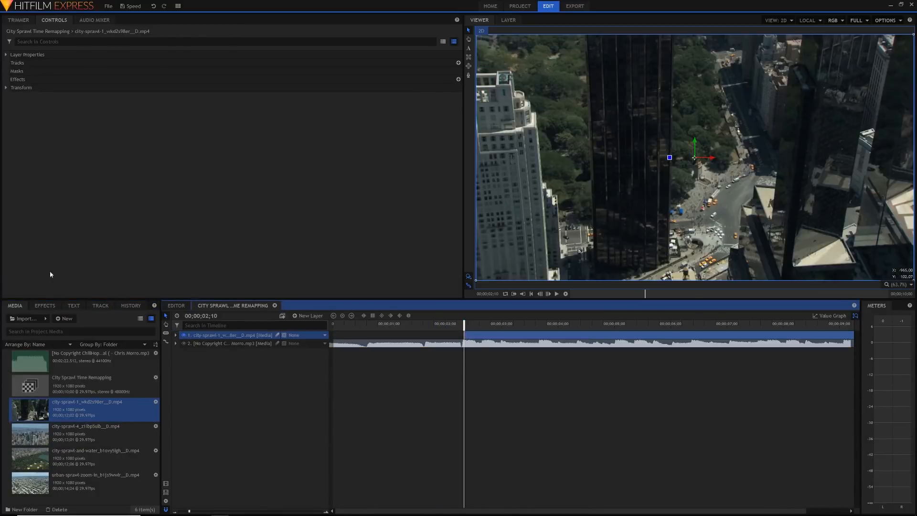
pyautogui.click(44, 304)
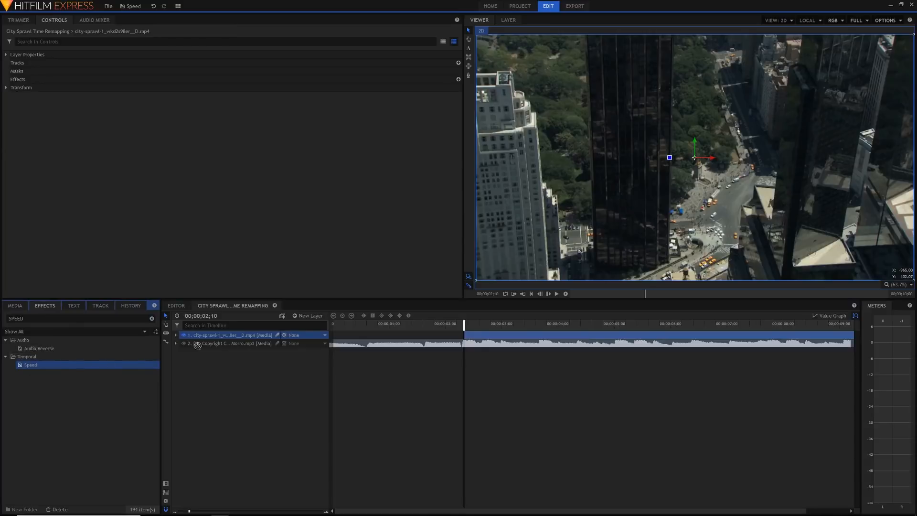
pyautogui.click(175, 334)
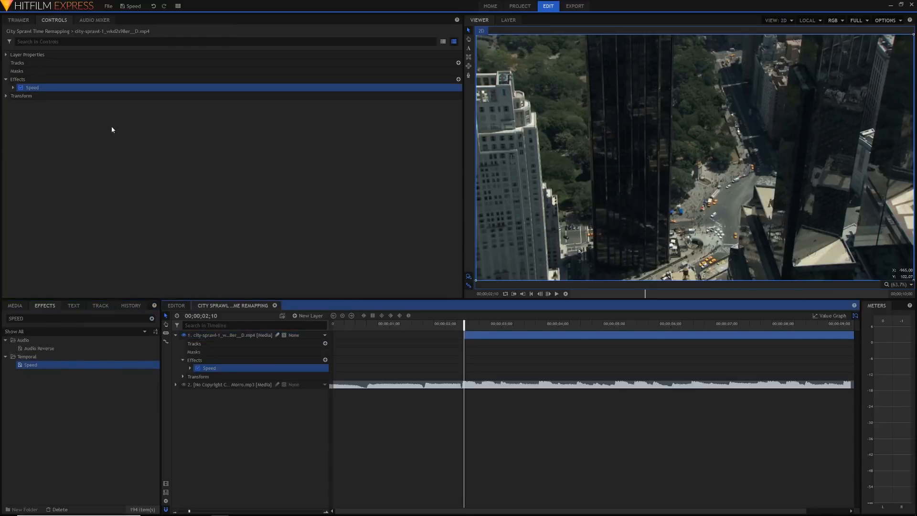
pyautogui.moveTo(195, 396)
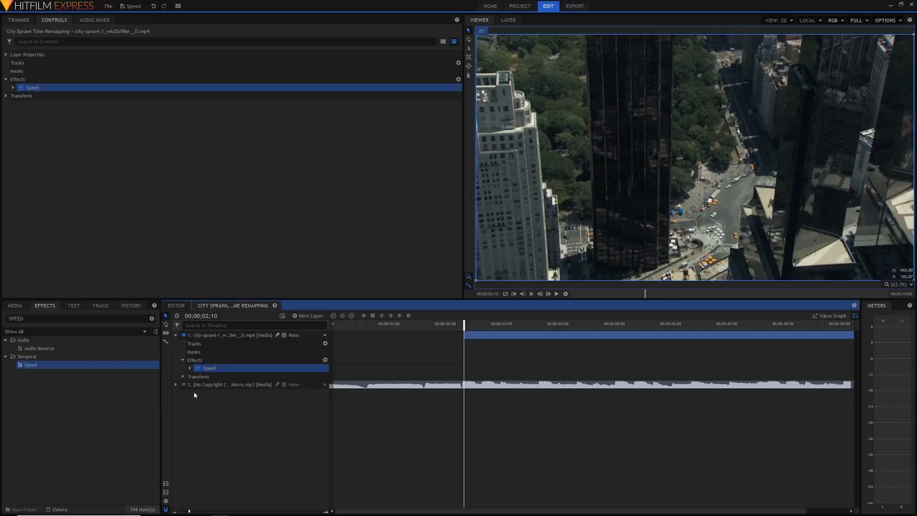
pyautogui.click(190, 367)
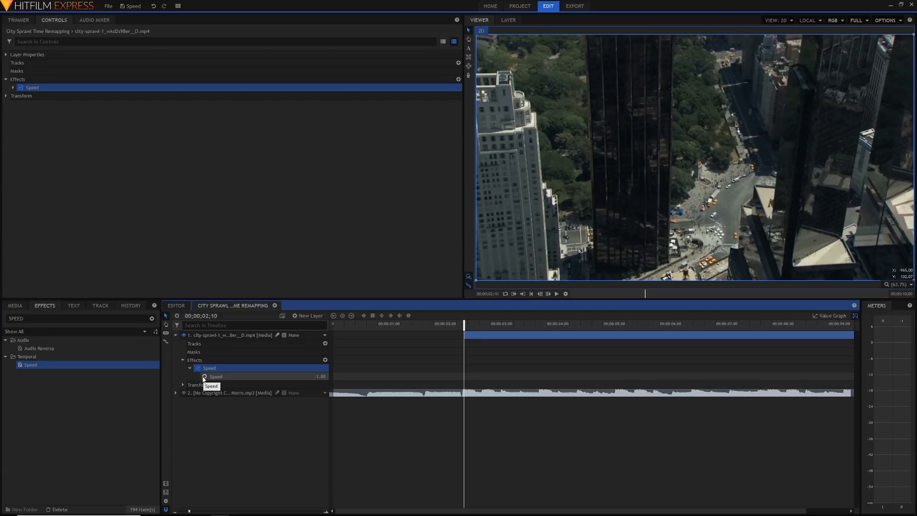
# Add three Speed keyframes between roughly 2 and 4 seconds, setting the first to 20.00.
pyautogui.click(215, 375)
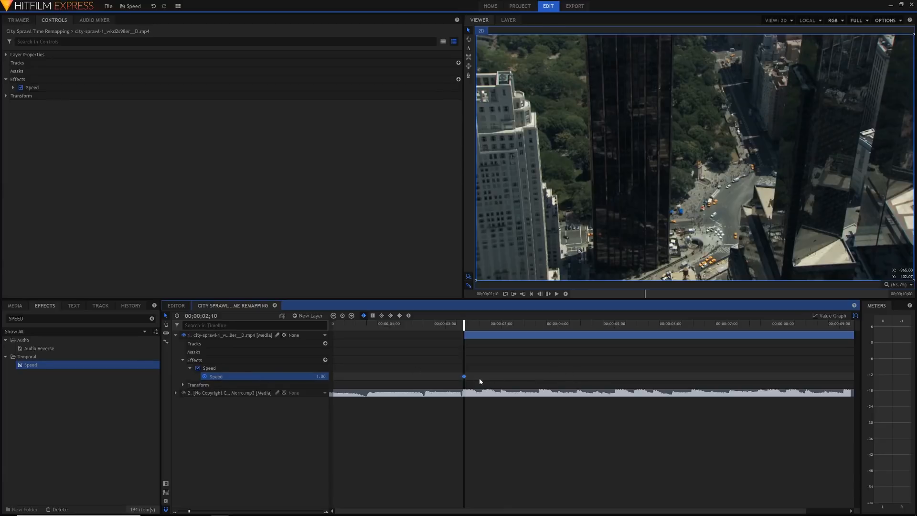
pyautogui.moveTo(468, 371)
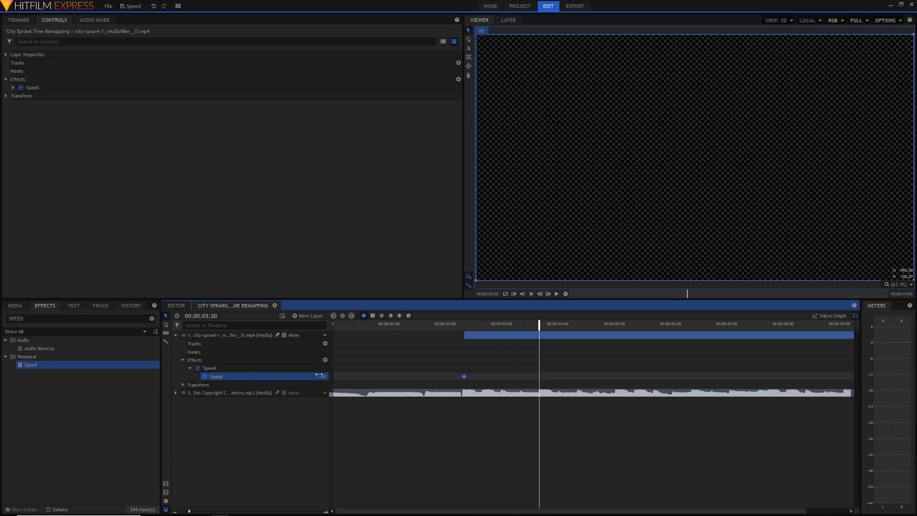
pyautogui.moveTo(318, 376)
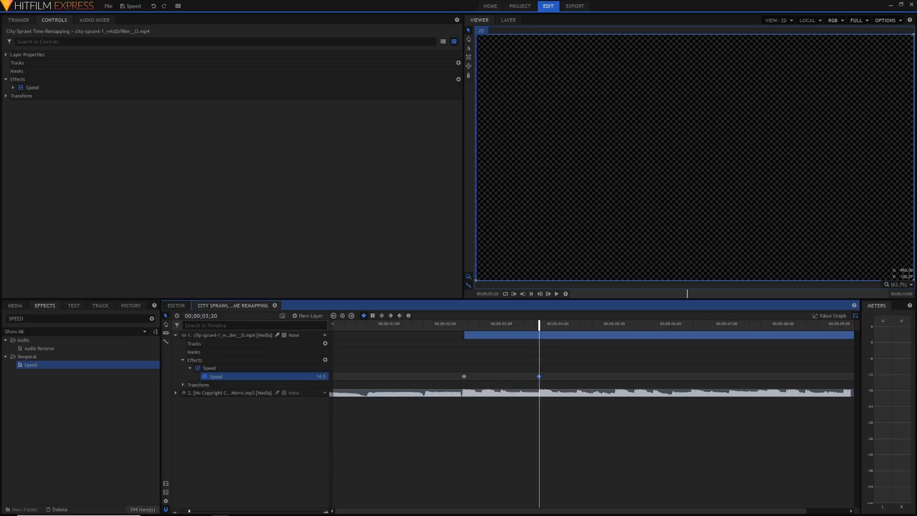
pyautogui.moveTo(522, 383)
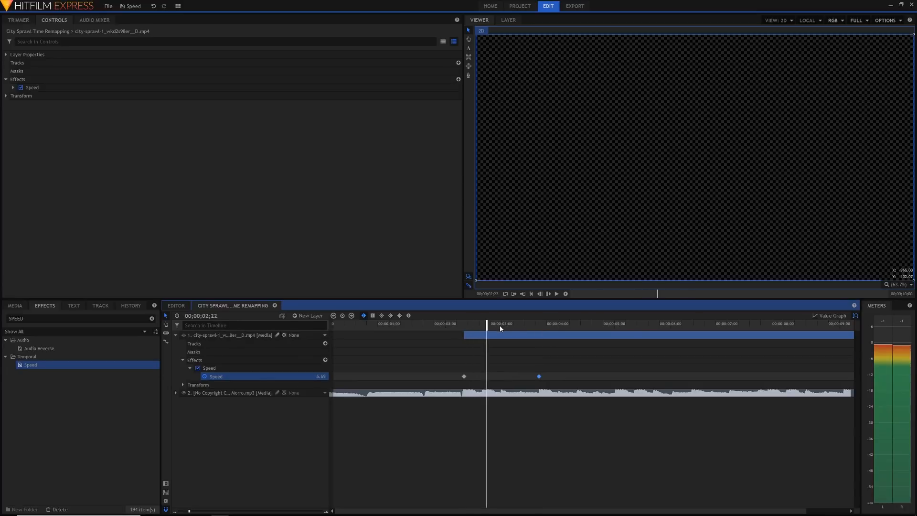
pyautogui.click(501, 324)
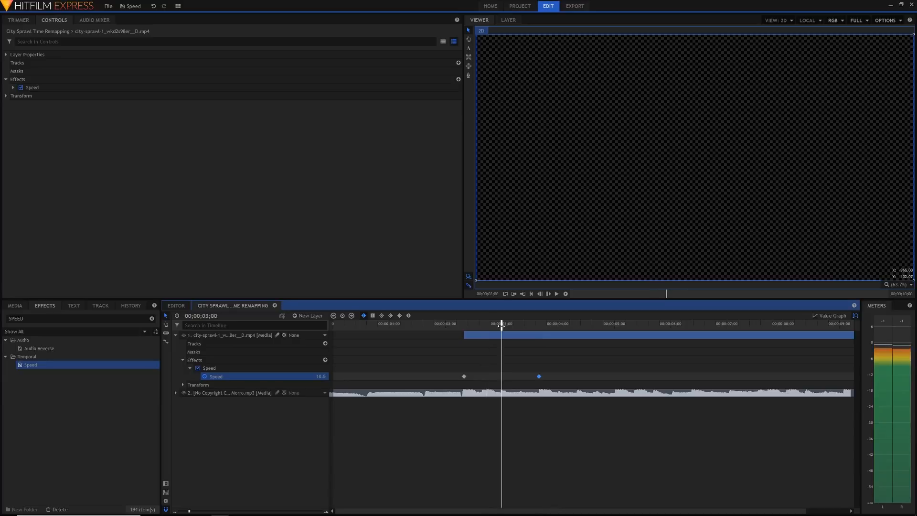
pyautogui.doubleClick(320, 376)
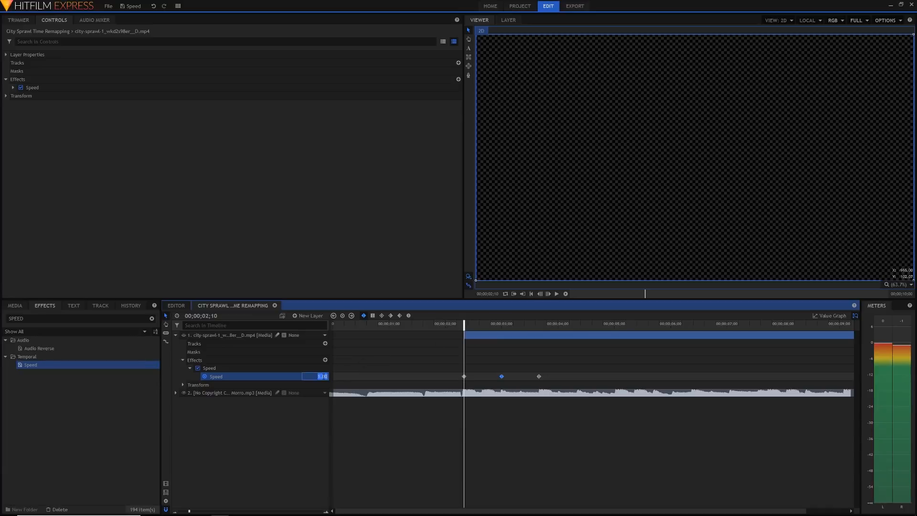
pyautogui.write('20.00')
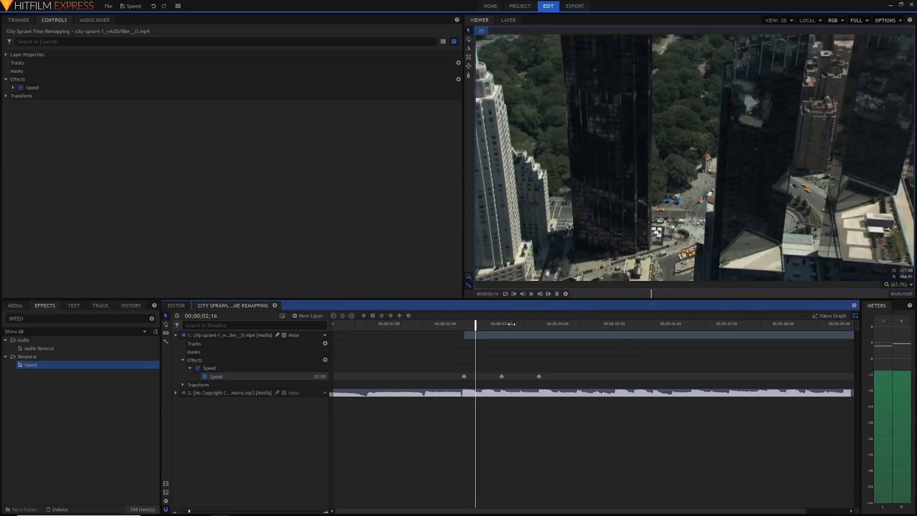
# RAM-preview the speed-ramped city clip as speed shifts from 20.00 to about 9.60 and back.
pyautogui.click(543, 323)
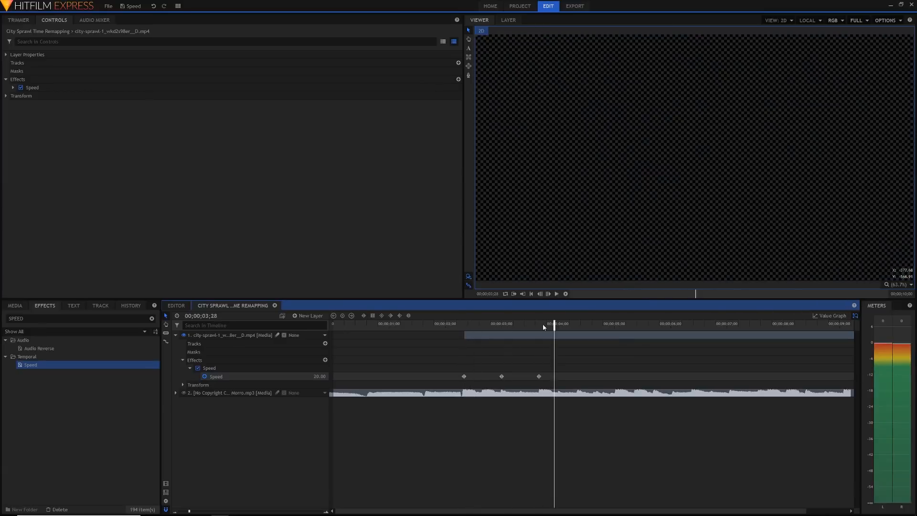
pyautogui.moveTo(433, 321)
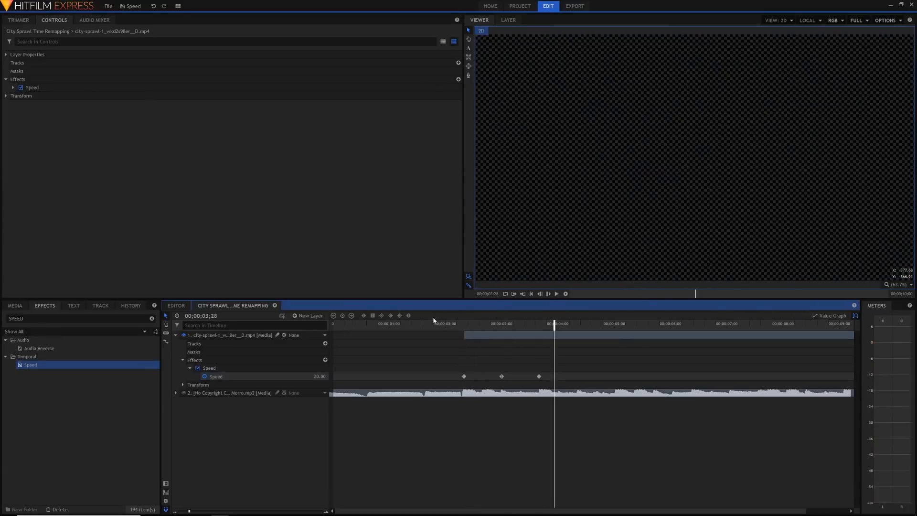
pyautogui.moveTo(454, 325)
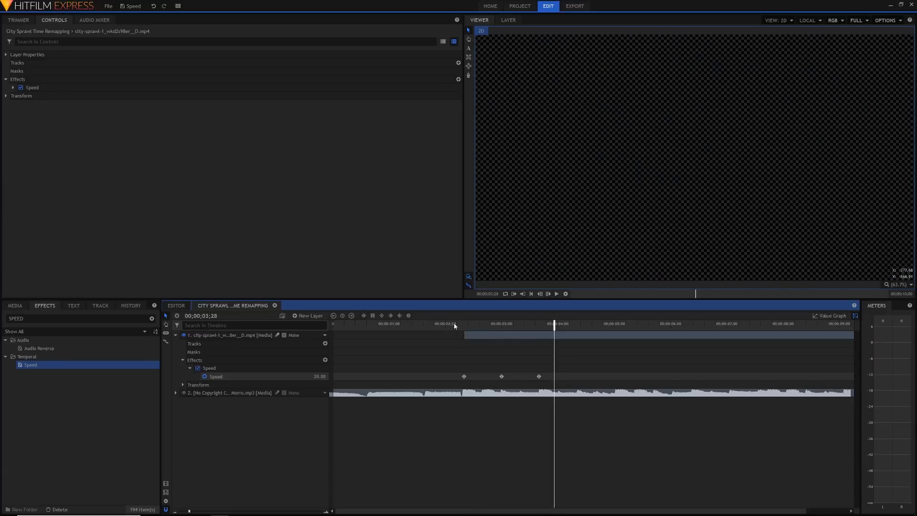
pyautogui.moveTo(458, 326)
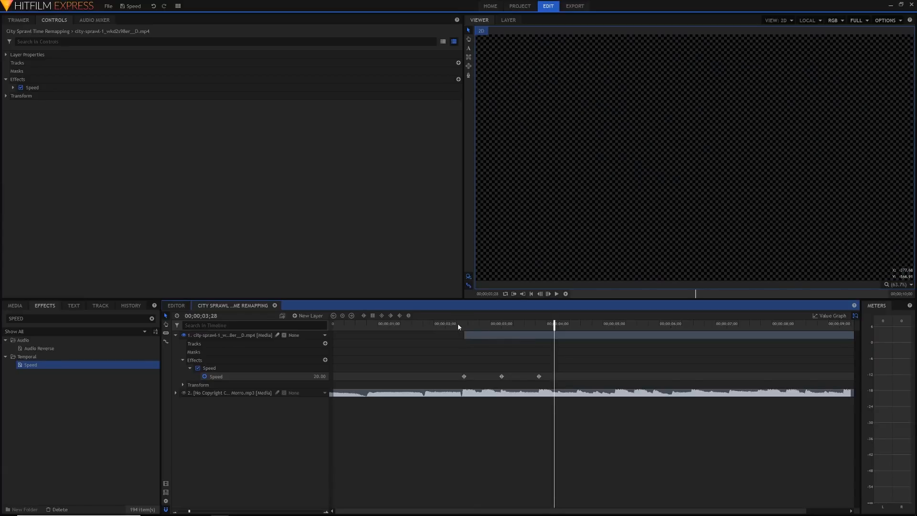
pyautogui.click(457, 323)
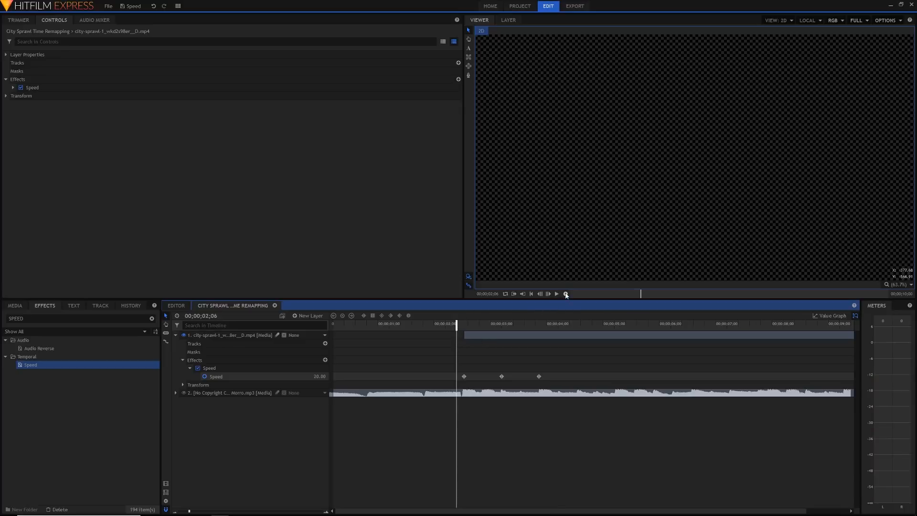
pyautogui.moveTo(565, 294)
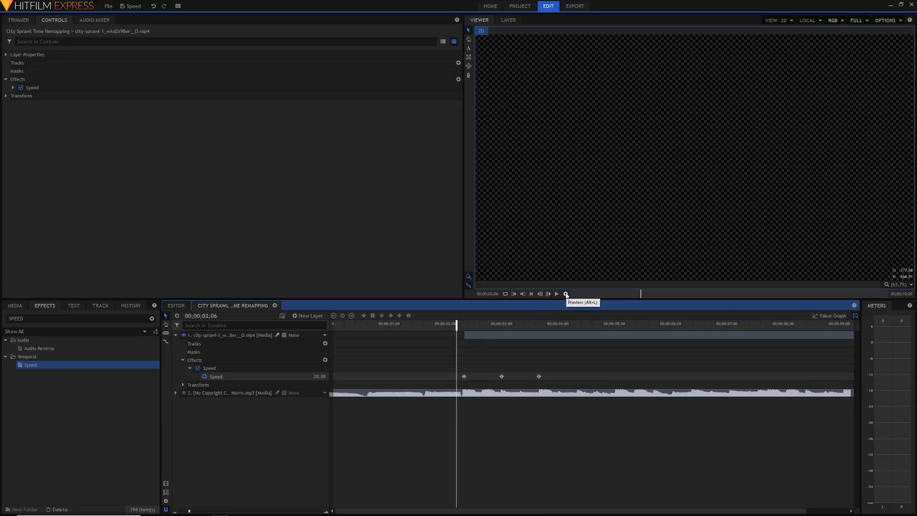
pyautogui.click(566, 294)
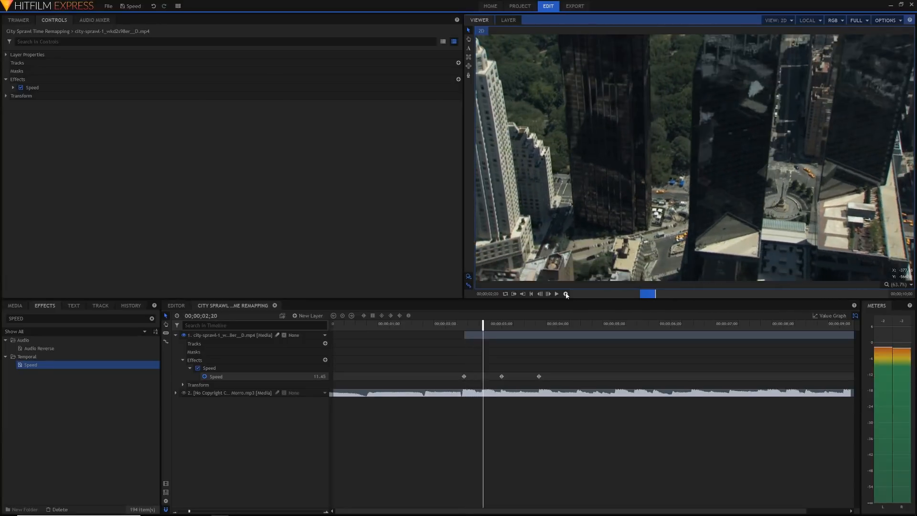
pyautogui.click(556, 294)
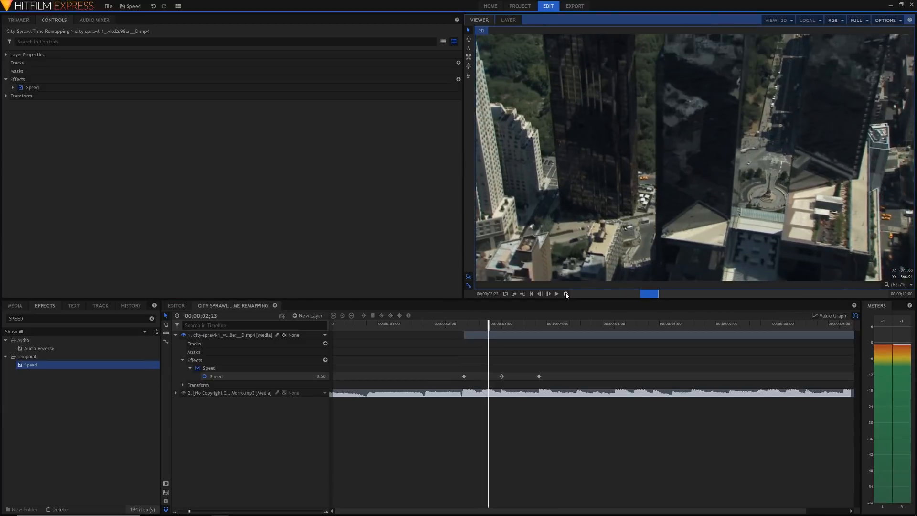
pyautogui.click(556, 294)
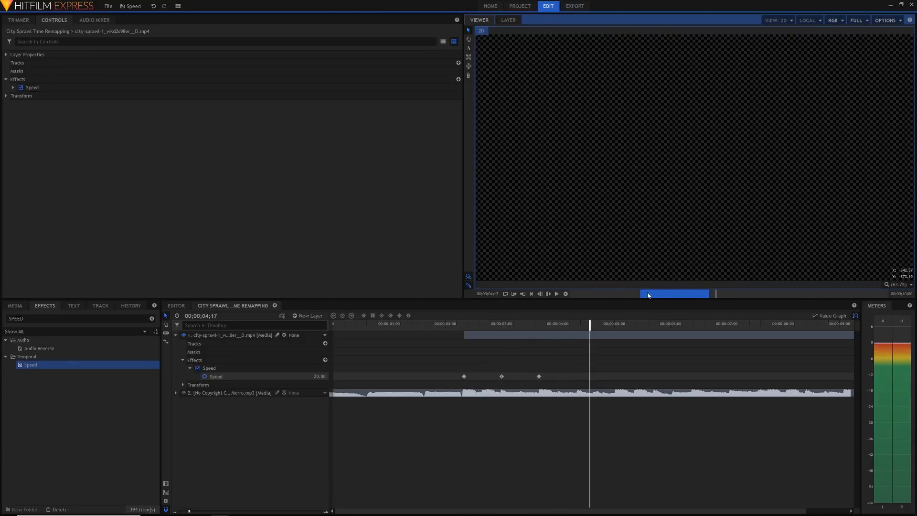
pyautogui.moveTo(648, 294)
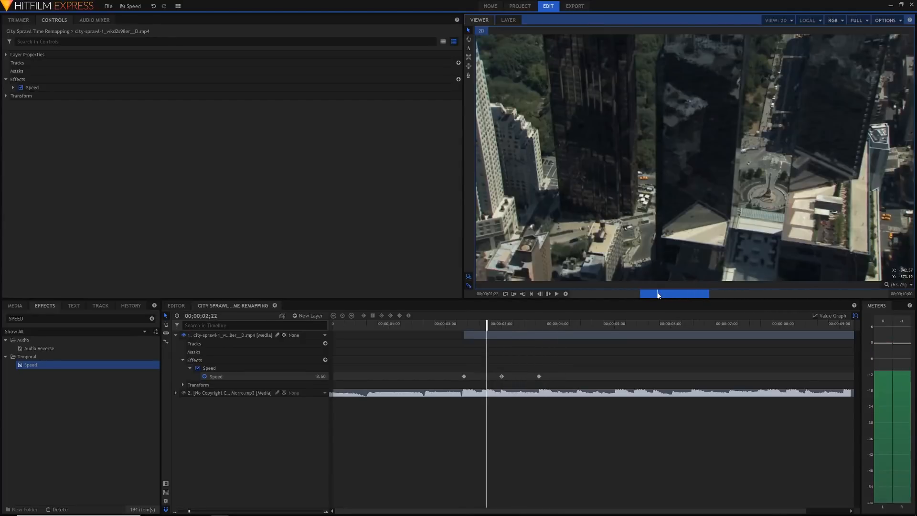
pyautogui.moveTo(524, 372)
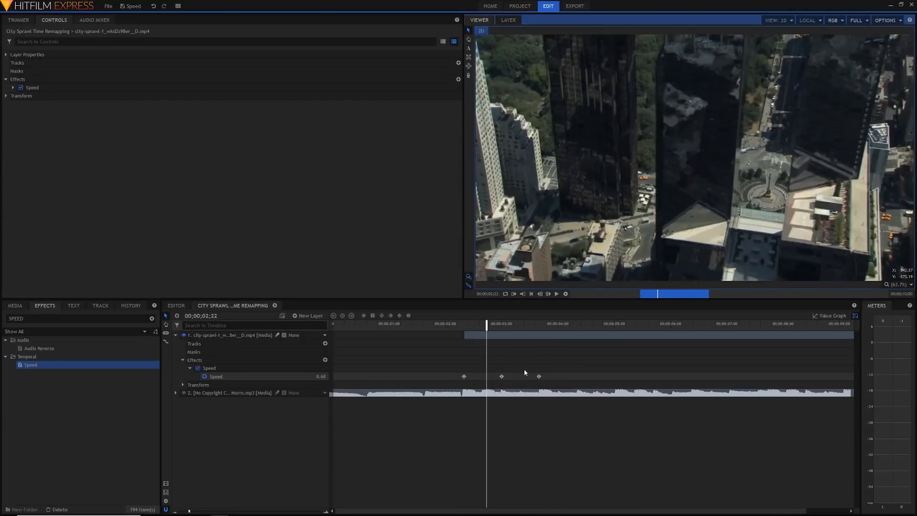
pyautogui.moveTo(533, 365)
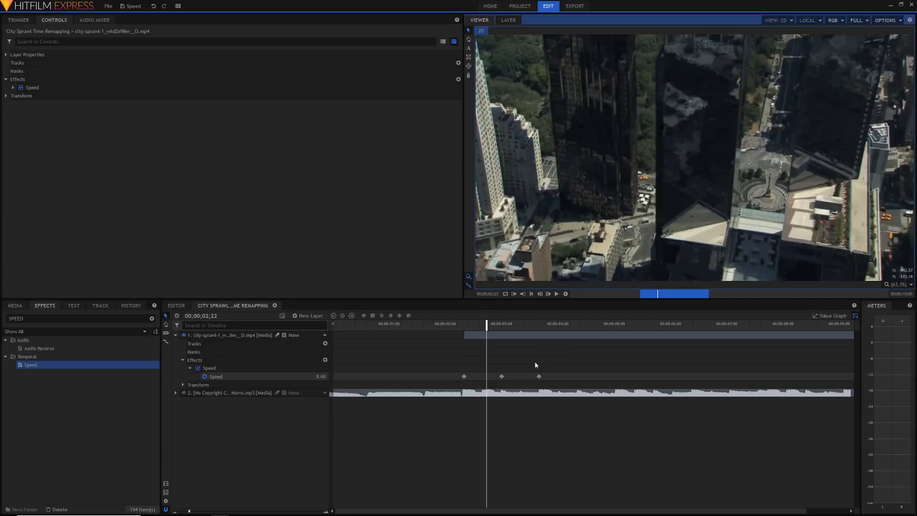
pyautogui.moveTo(549, 371)
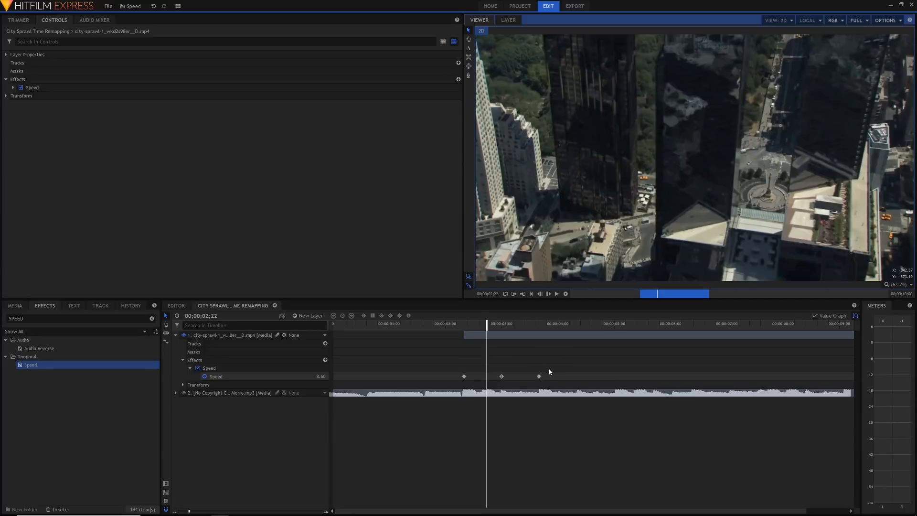
pyautogui.moveTo(615, 350)
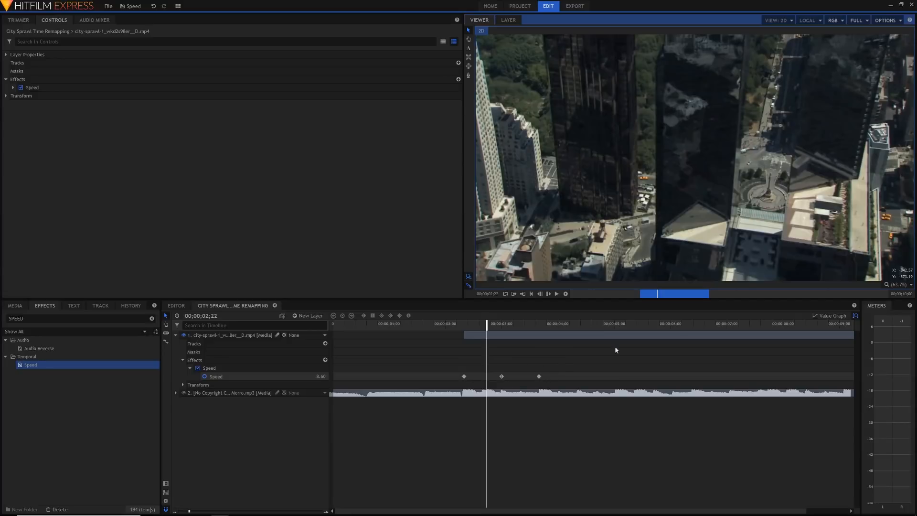
# Turn on Value Graph to show the Speed keyframes dipping from 20 to near zero.
pyautogui.click(829, 315)
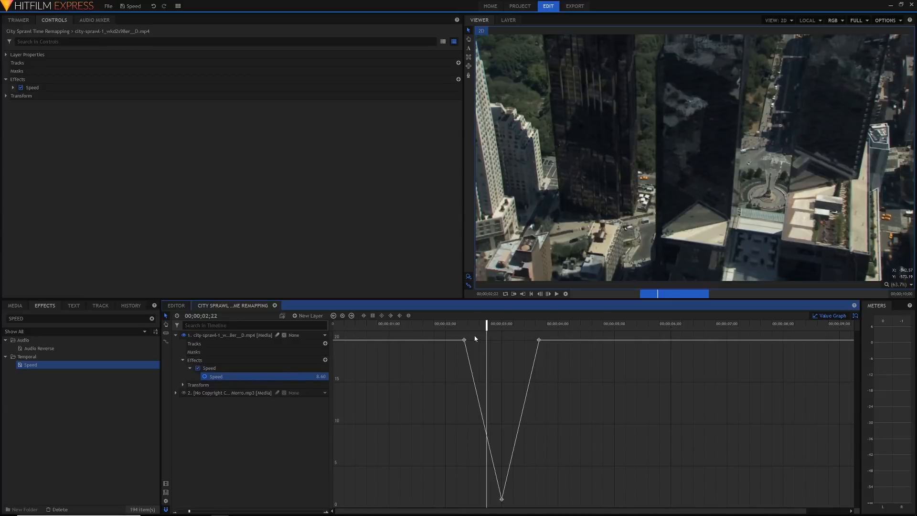
pyautogui.moveTo(524, 409)
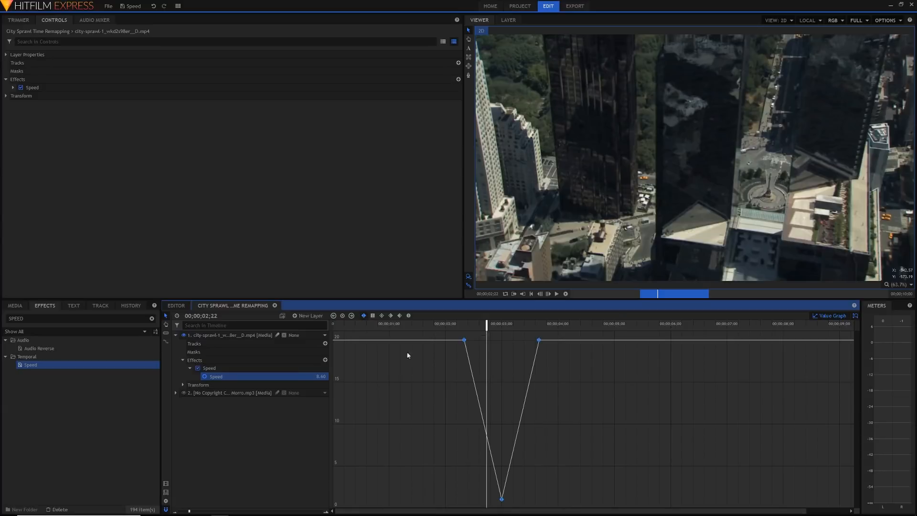
pyautogui.moveTo(409, 315)
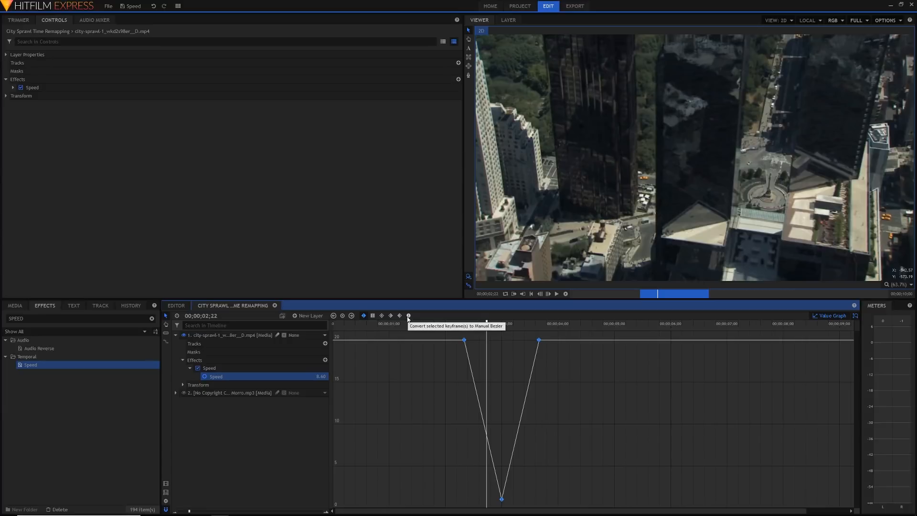
# Convert the Speed keyframes to Manual Bezier and select the lowest keyframe to ease it.
pyautogui.click(408, 316)
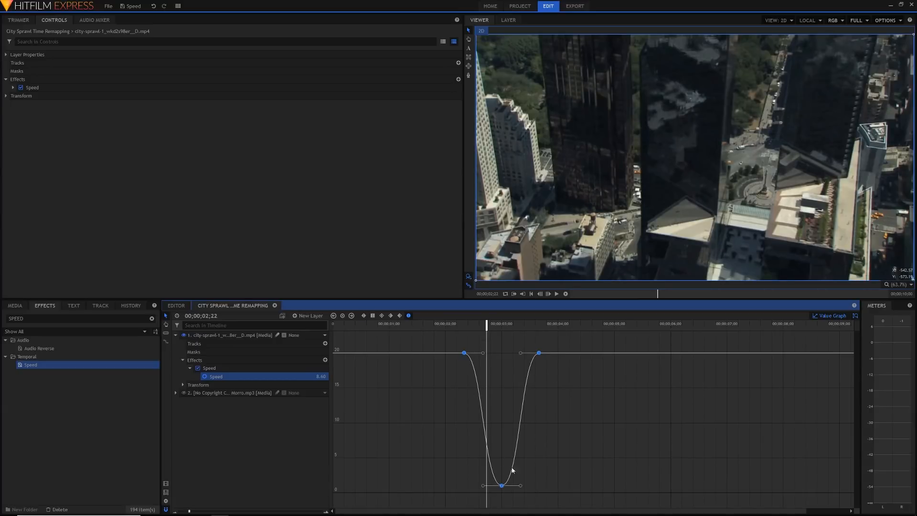
pyautogui.moveTo(244, 491)
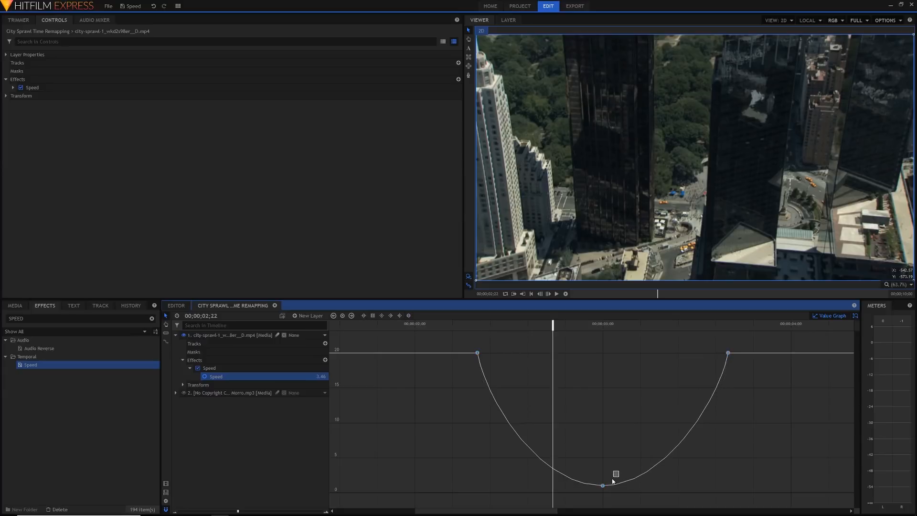
pyautogui.click(601, 486)
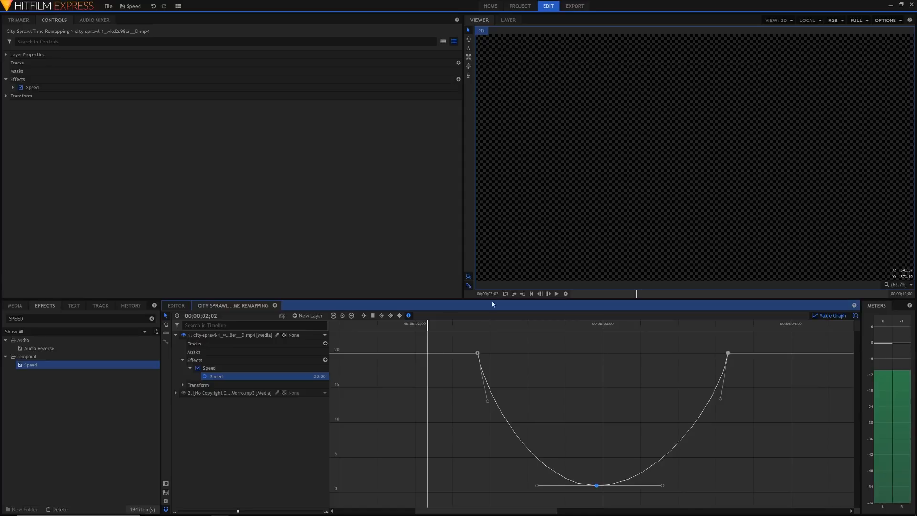
pyautogui.moveTo(565, 293)
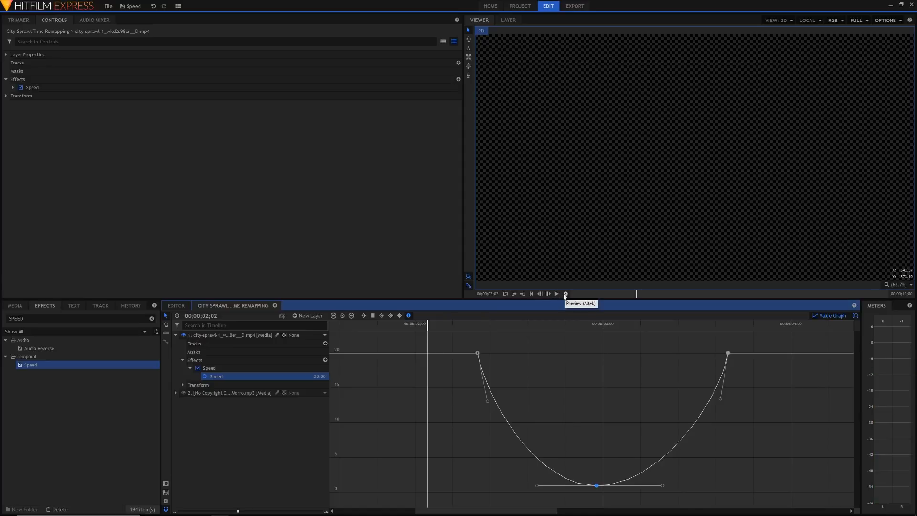
# RAM-preview the eased speed ramp and switch the Speed lane back from Value Graph to track view.
pyautogui.click(555, 294)
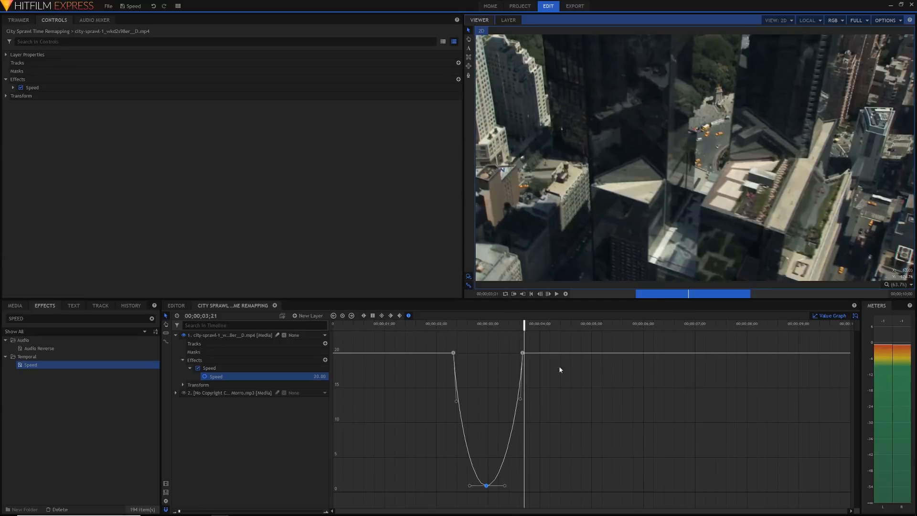
pyautogui.click(830, 315)
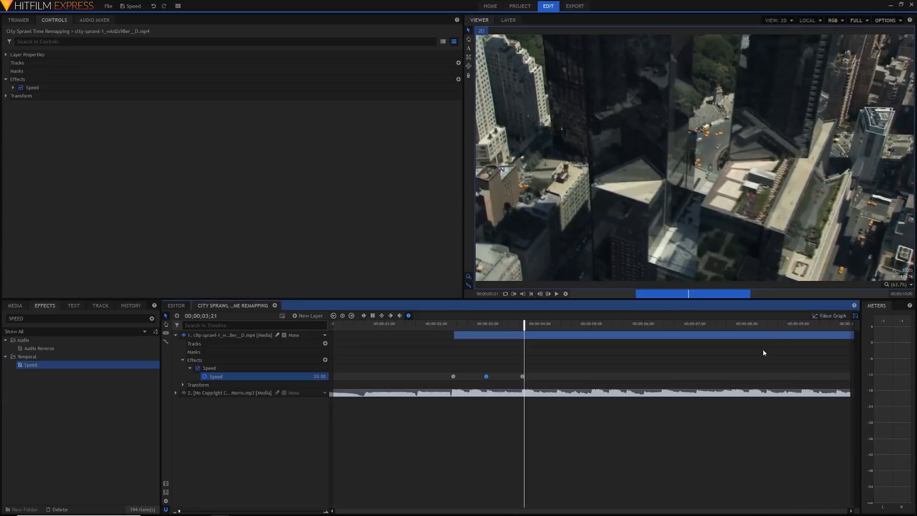
pyautogui.moveTo(535, 320)
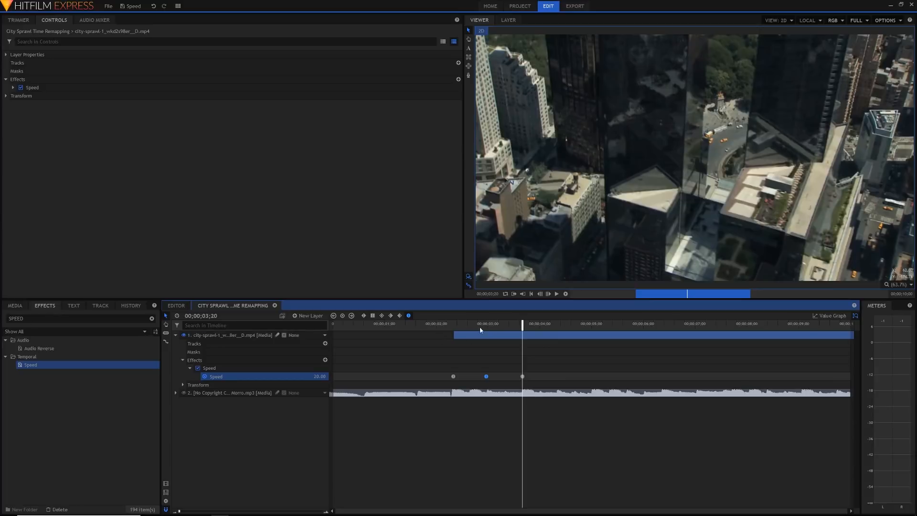
pyautogui.moveTo(544, 273)
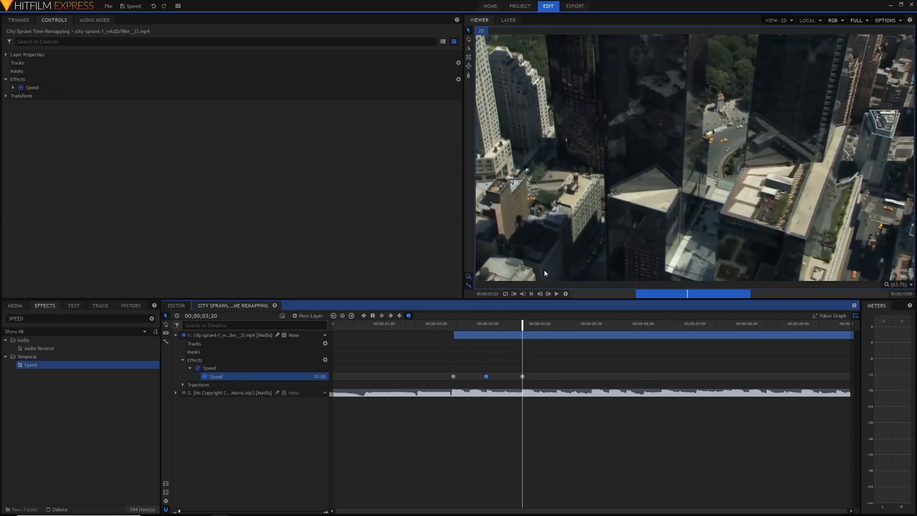
pyautogui.click(14, 305)
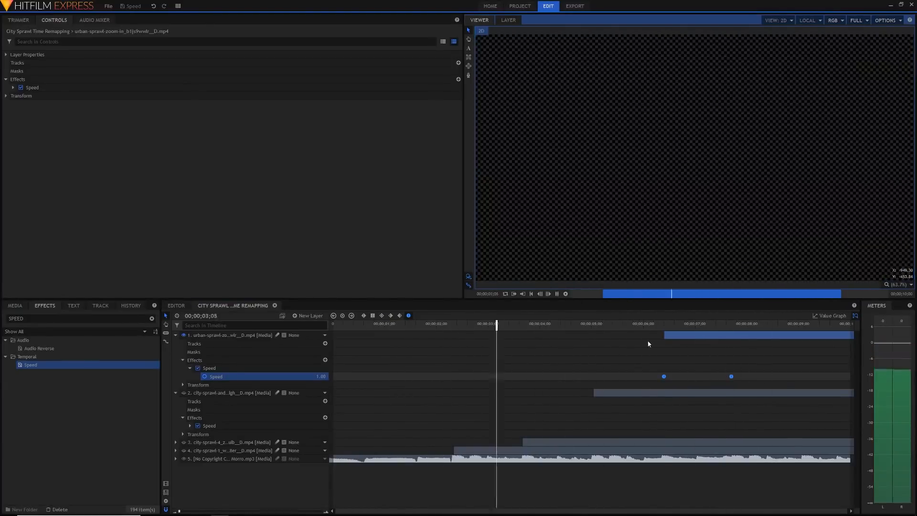
# Click in the timeline to scrub the five-layer composite back to about 2;09.
pyautogui.click(556, 294)
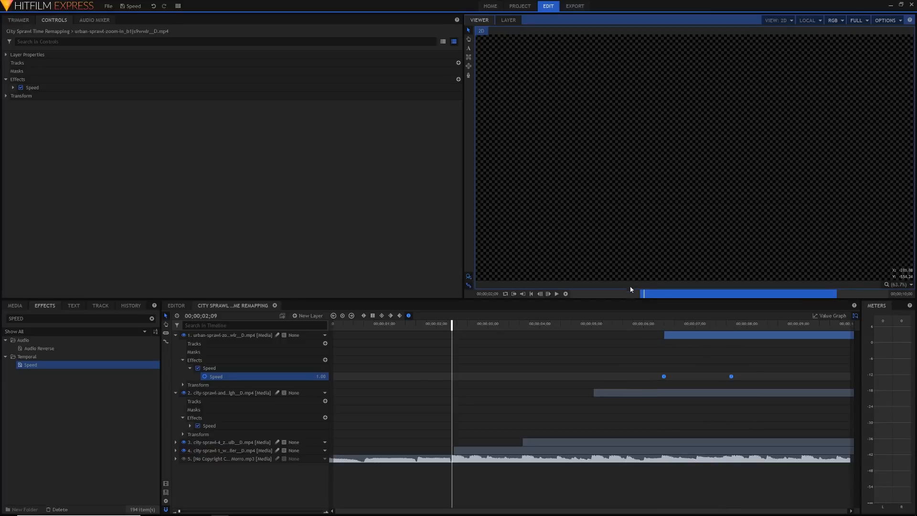
pyautogui.moveTo(303, 426)
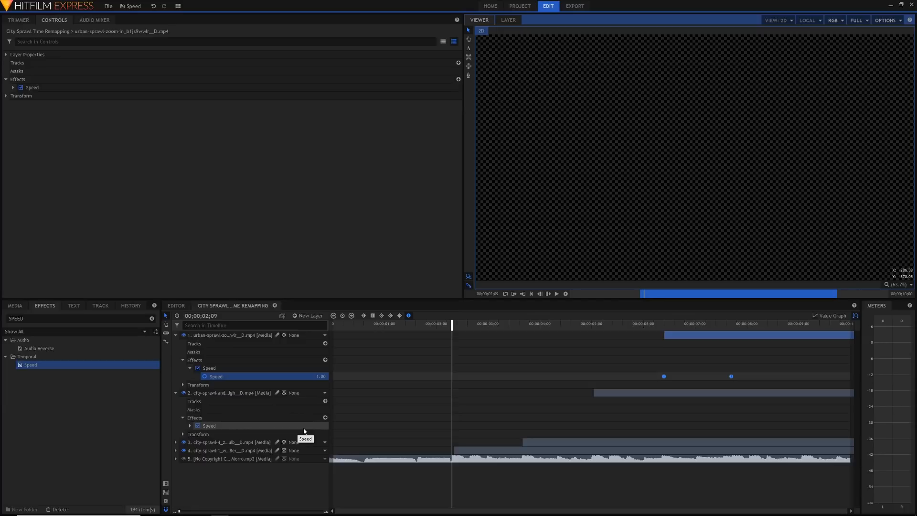
pyautogui.moveTo(696, 378)
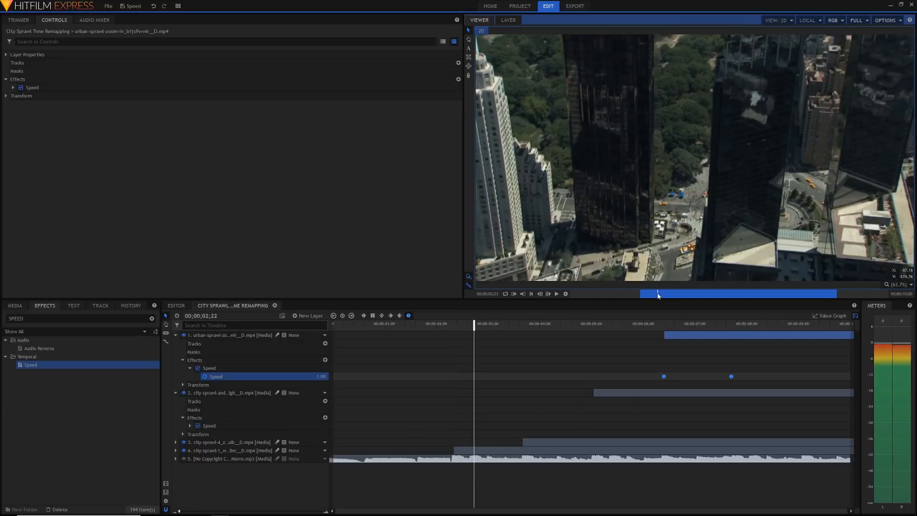
pyautogui.moveTo(658, 294)
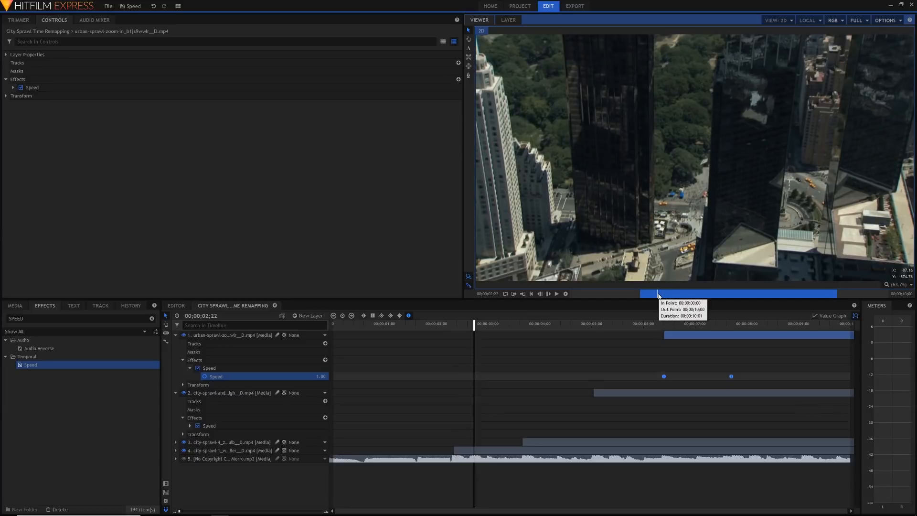
pyautogui.moveTo(415, 266)
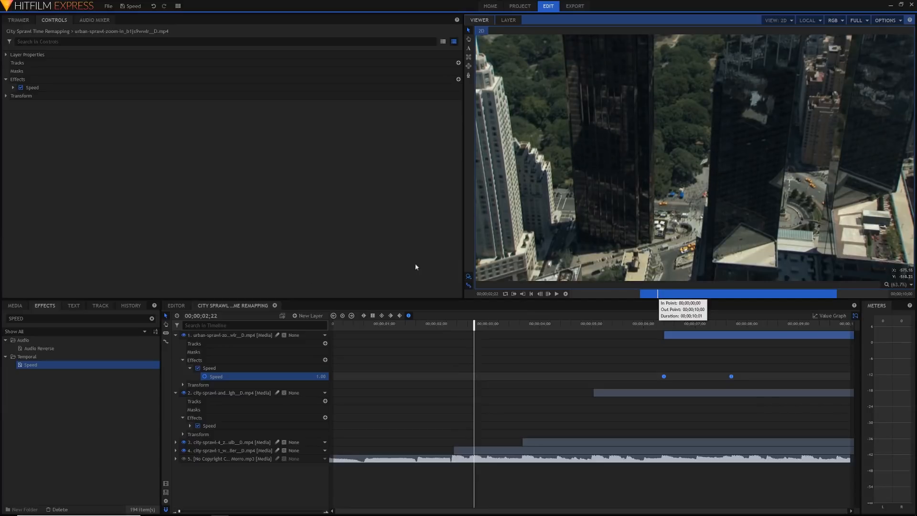